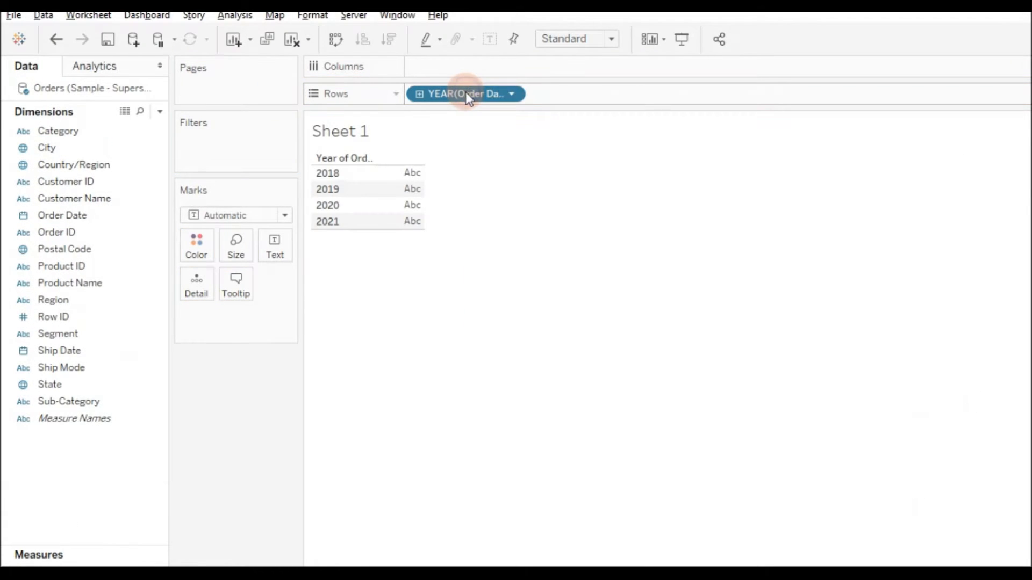
Show Order Date on Rows as Exact Date so every order date is listed individually
{"action": "scroll", "scroll_direction": "down", "scroll_amount": 3}
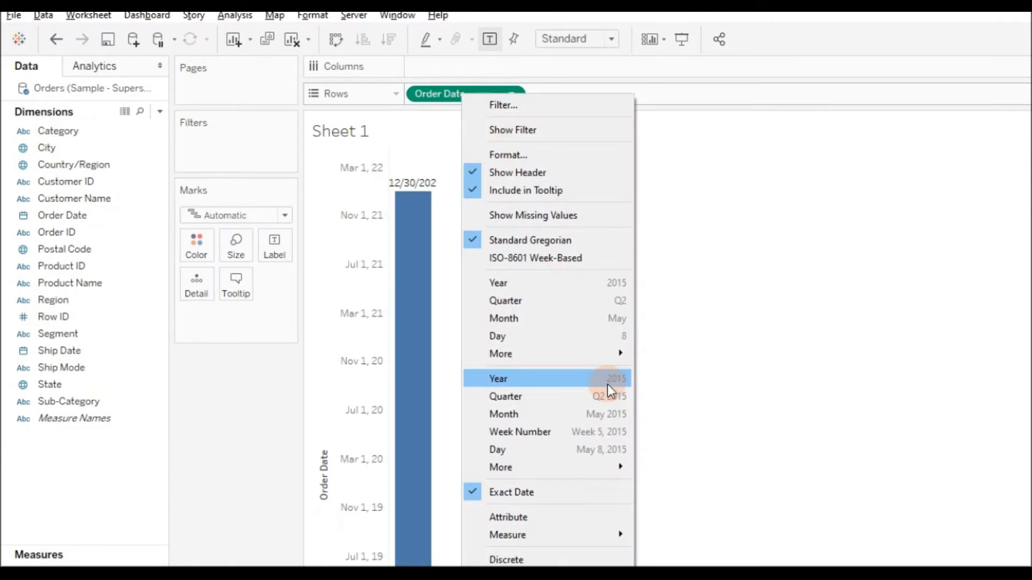
{"action": "left_click", "coordinate": [496, 450]}
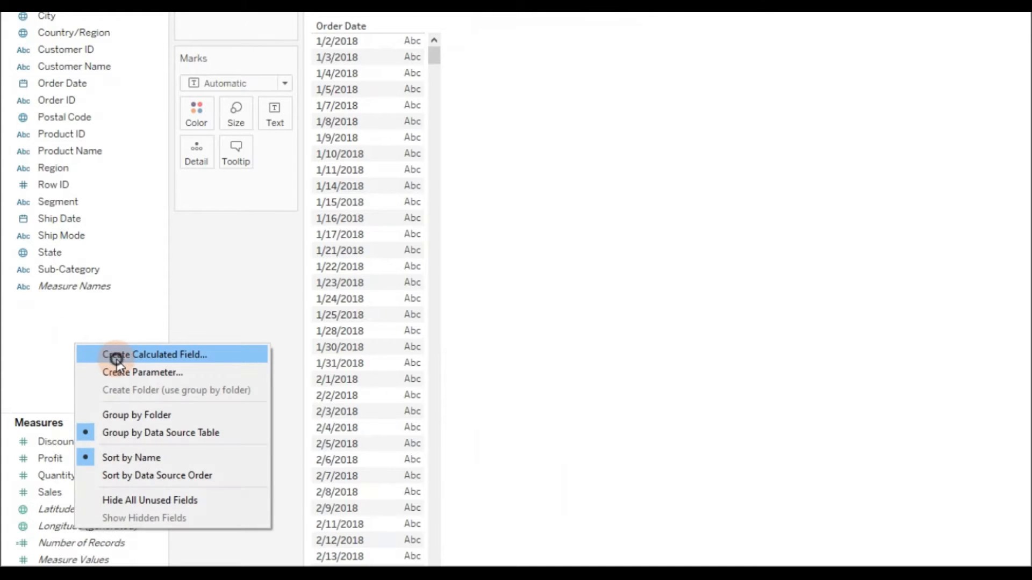
Start a calculated field named Last 30 Days and insert the DATEDIFF function
{"action": "left_click", "coordinate": [154, 354]}
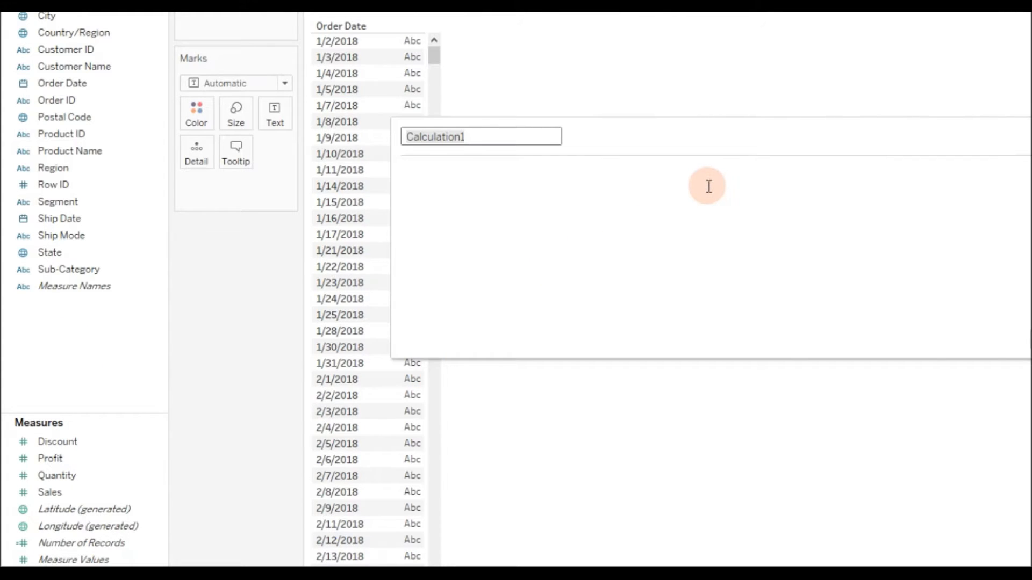
{"action": "type", "text": "L"}
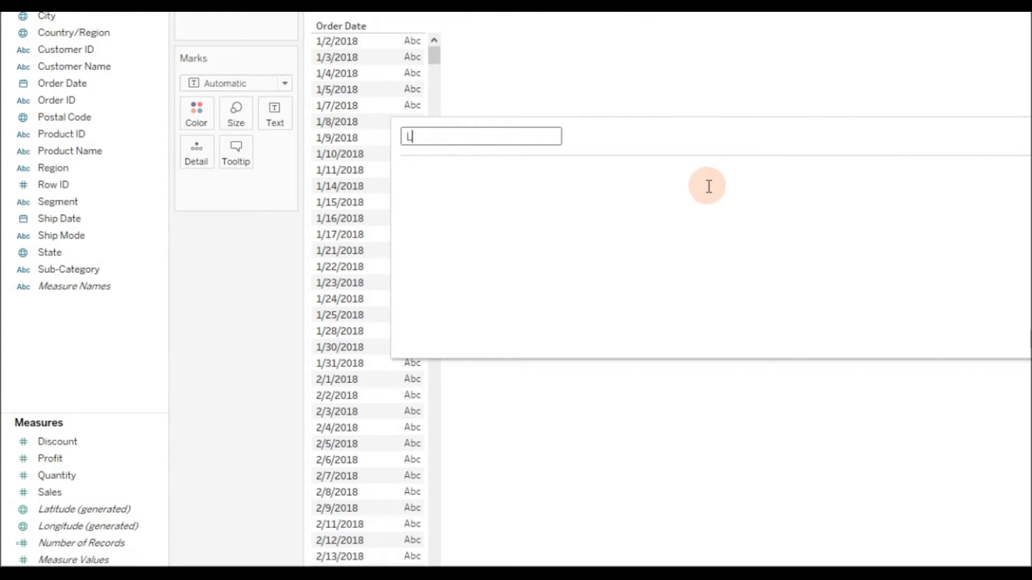
{"action": "type", "text": "ast 30 Da"}
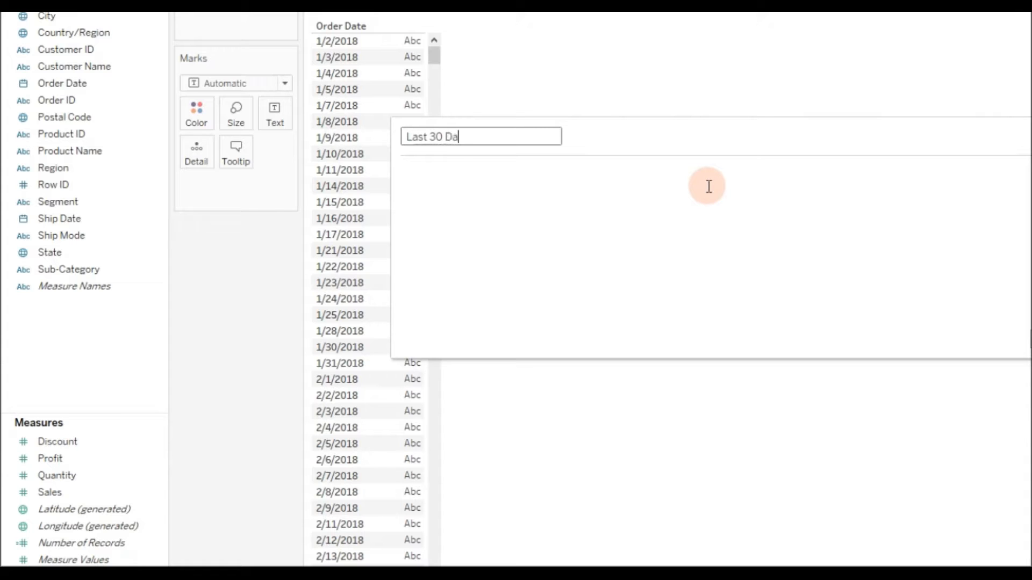
{"action": "type", "text": "da"}
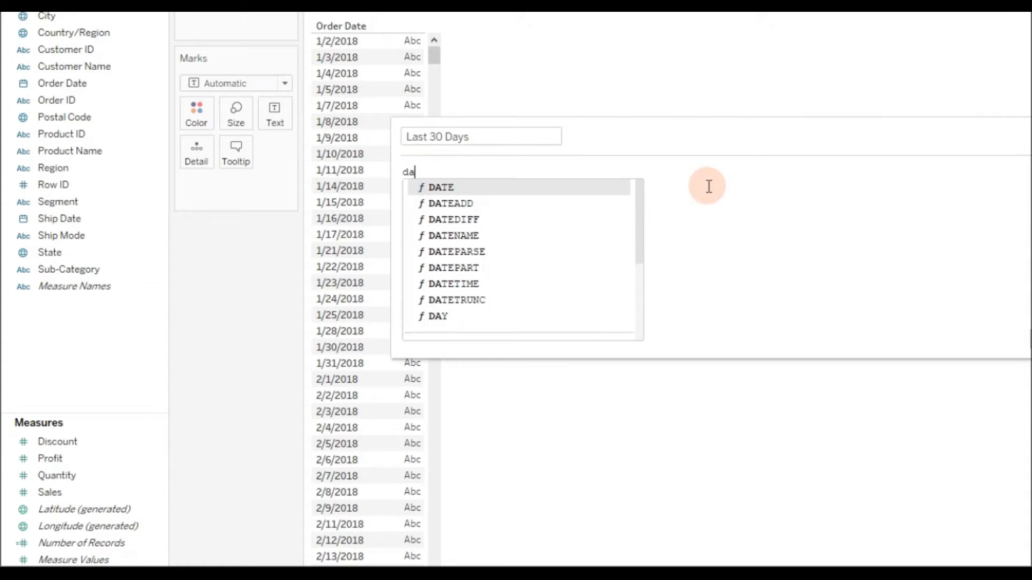
{"action": "left_click", "coordinate": [454, 220]}
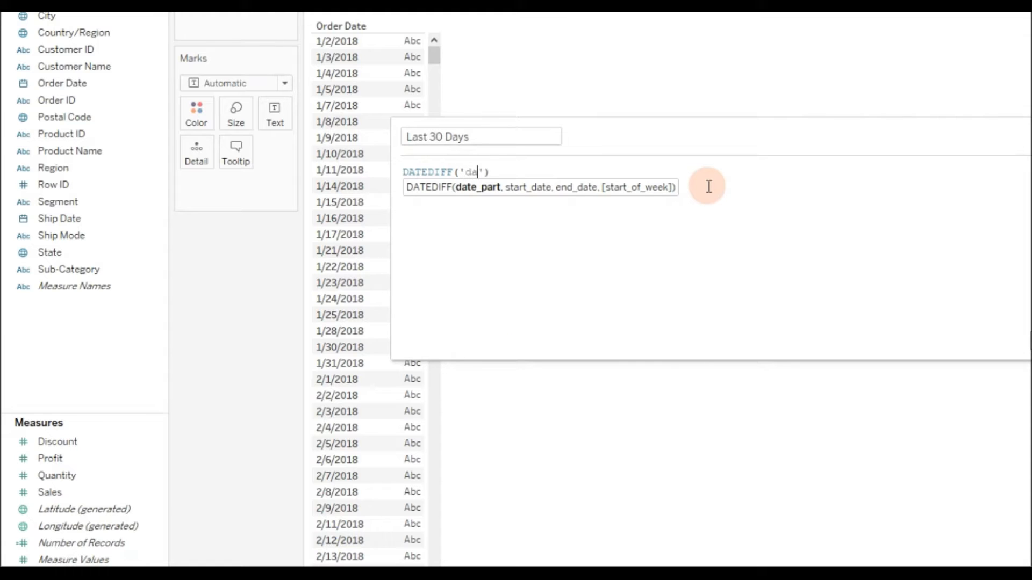
Complete the formula MIN(DATEDIFF('day',[Order Date],TODAY())) and save the field
{"action": "type", "text": "y"}
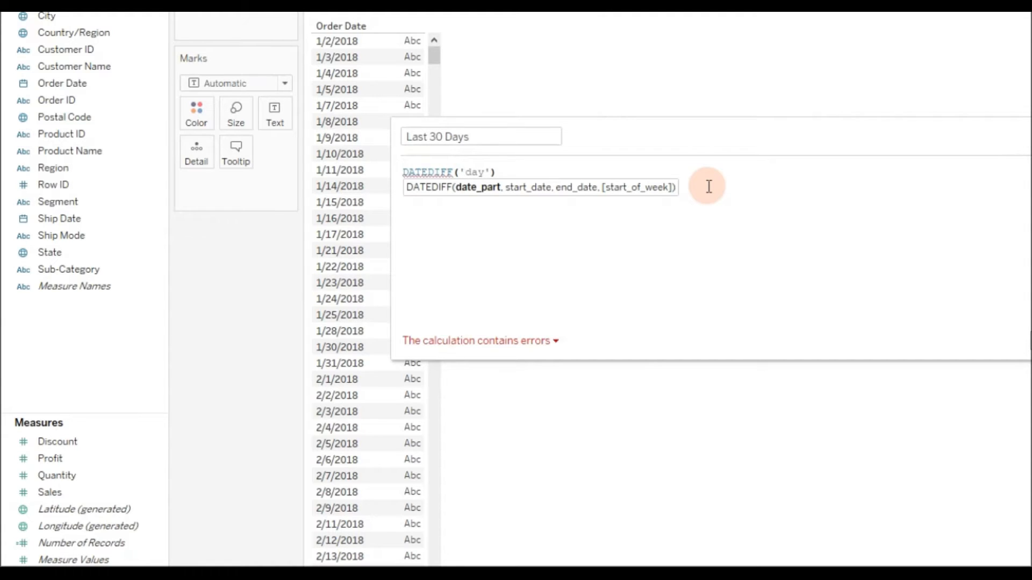
{"action": "type", "text": ", s"}
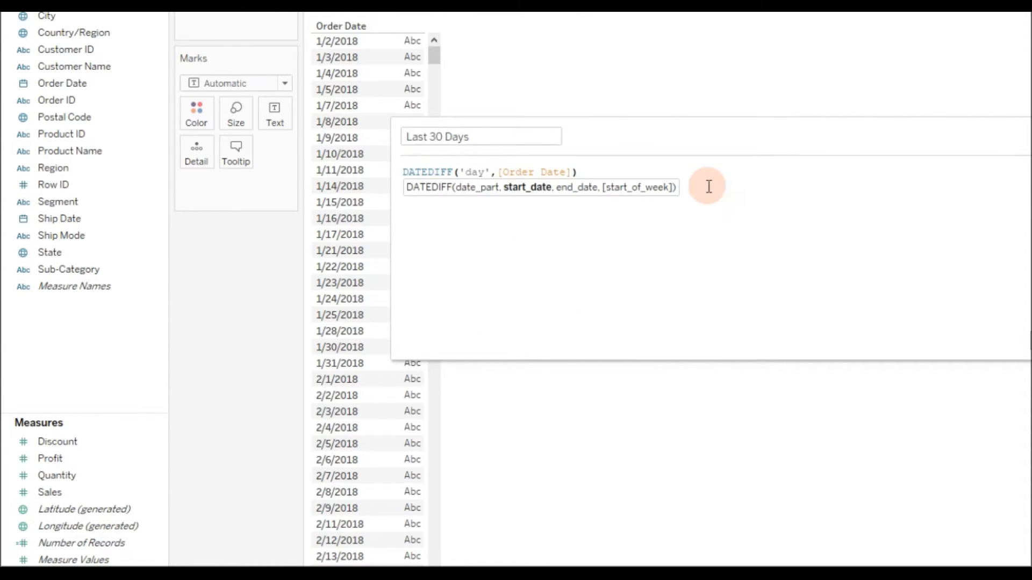
{"action": "type", "text": ",TODAY()"}
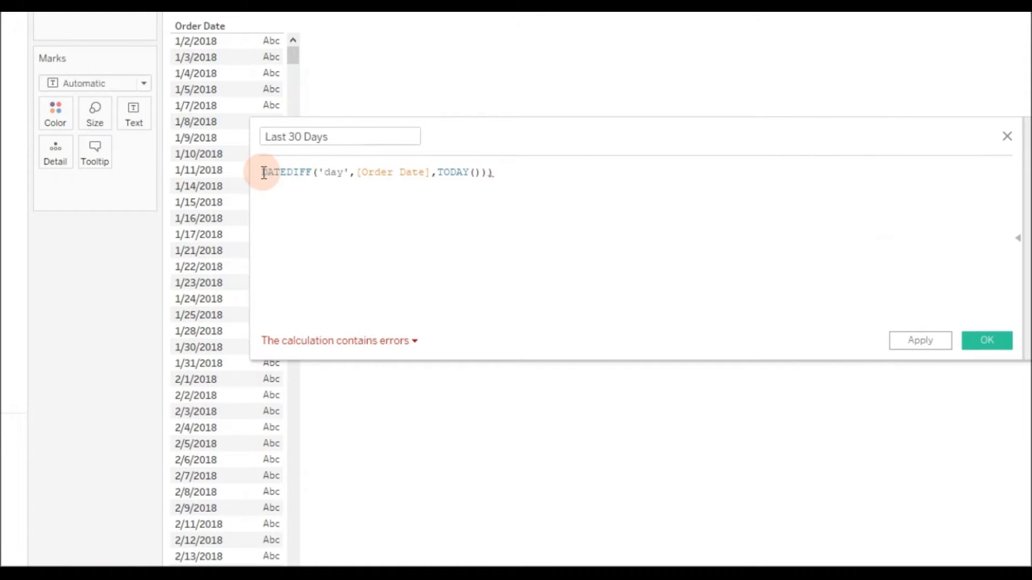
{"action": "type", "text": ")"}
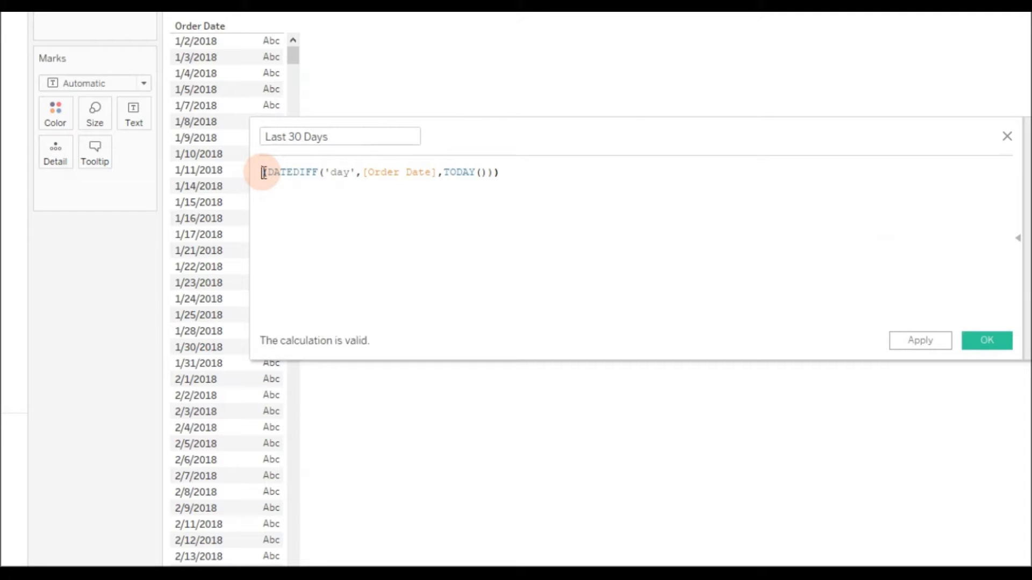
{"action": "type", "text": "MIN"}
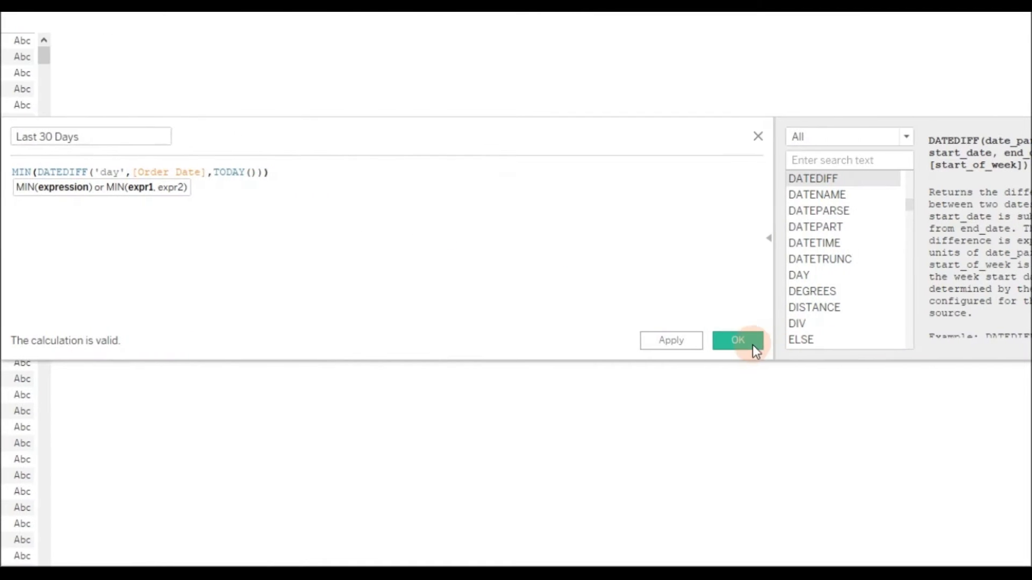
{"action": "left_click", "coordinate": [737, 341]}
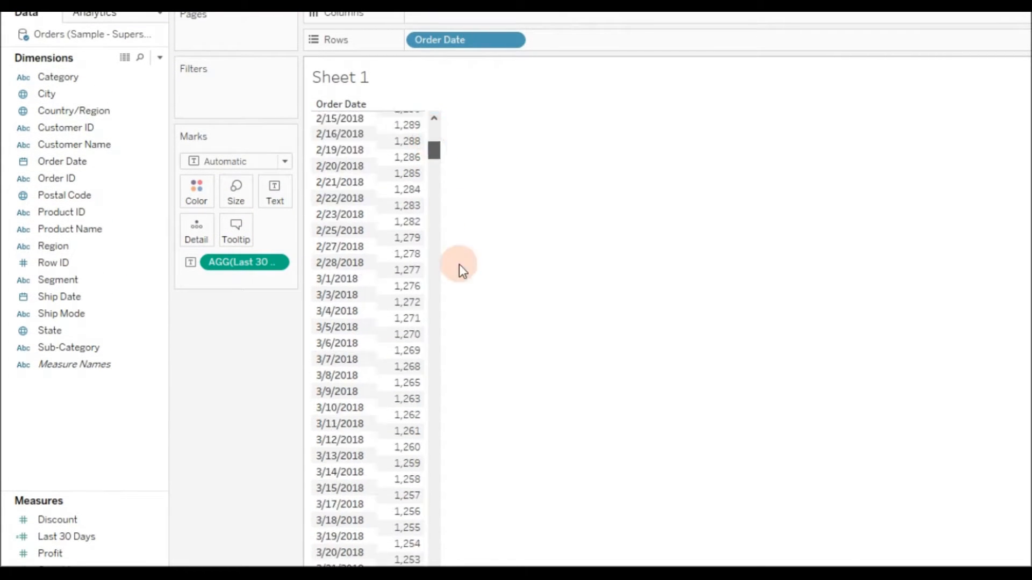
Scroll the date list to check day counts shrink toward mid-July 2021 and turn negative after
{"action": "scroll", "scroll_direction": "down", "scroll_amount": 3}
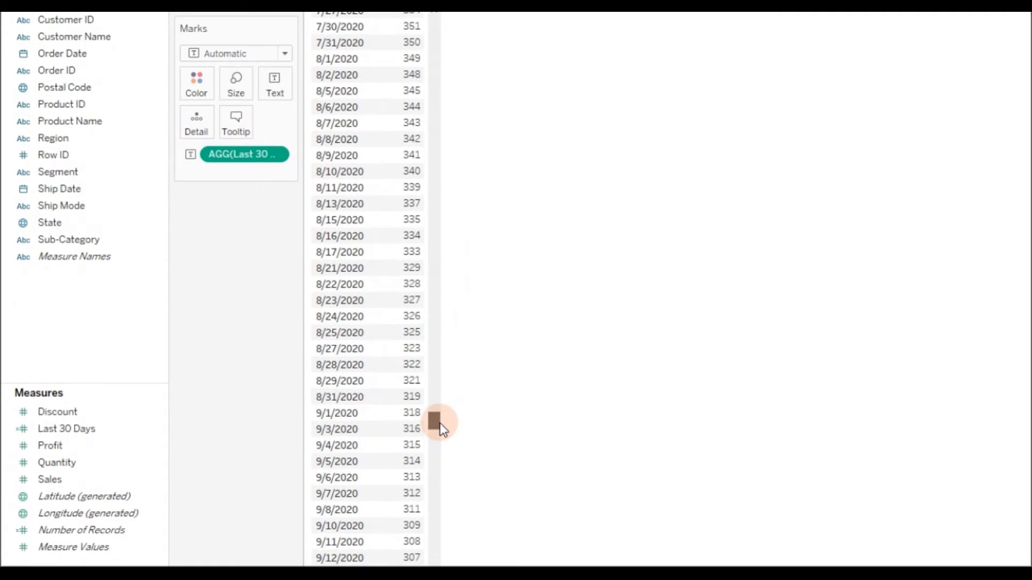
{"action": "scroll", "scroll_direction": "down", "scroll_amount": 3}
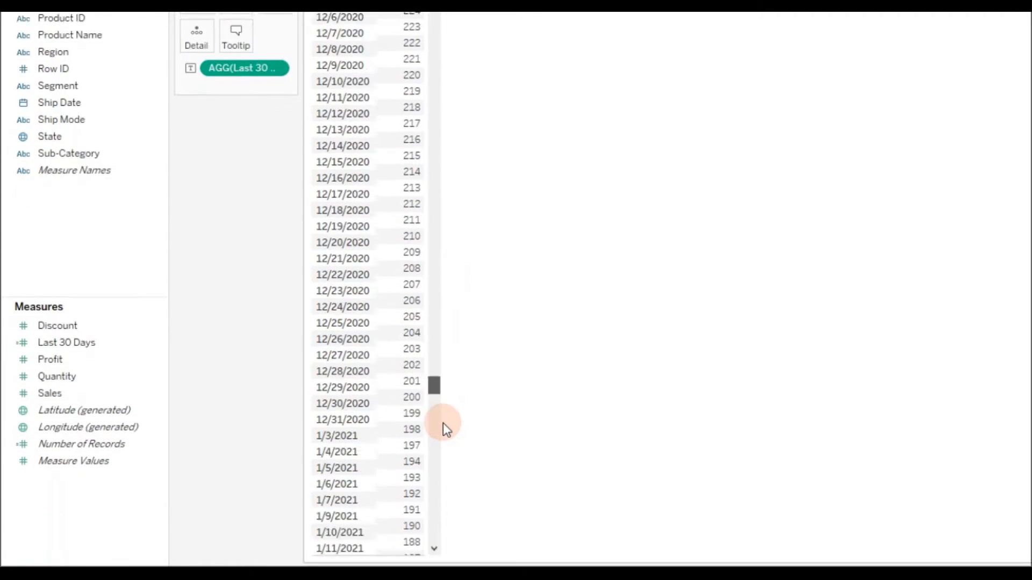
{"action": "scroll", "scroll_direction": "down", "scroll_amount": 3}
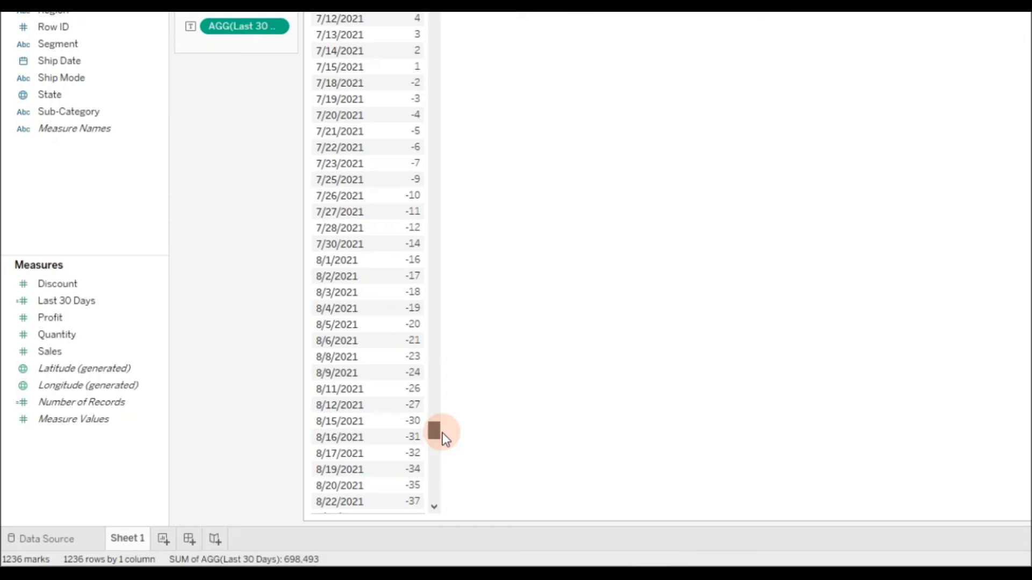
{"action": "scroll", "scroll_direction": "up", "scroll_amount": 3}
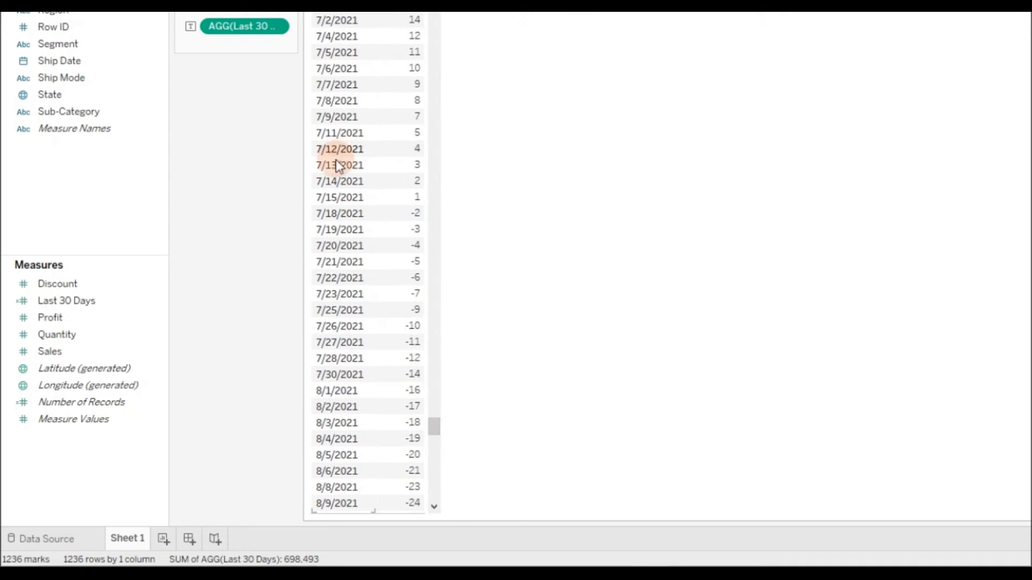
{"action": "mouse_move", "coordinate": [434, 209]}
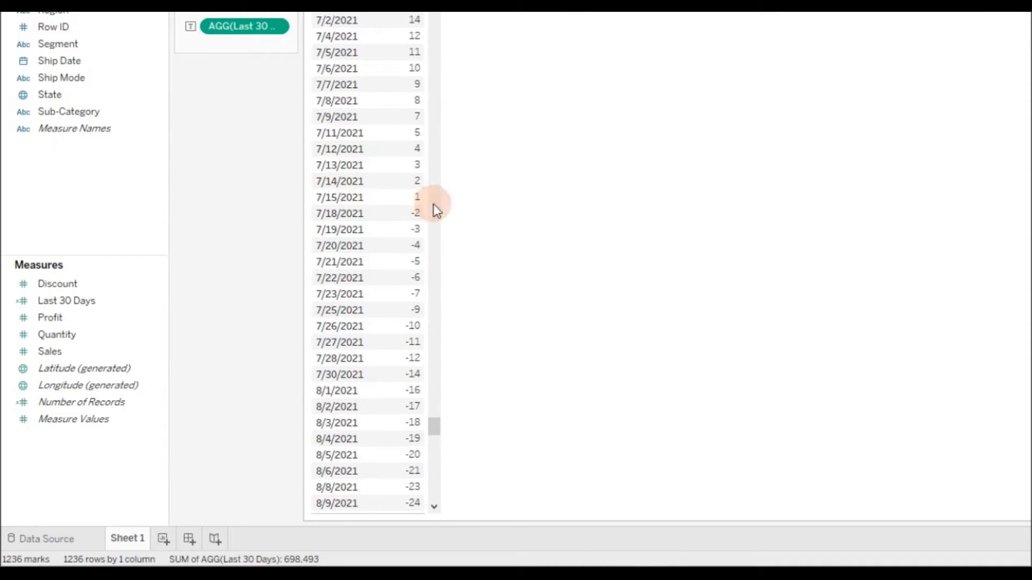
{"action": "mouse_move", "coordinate": [401, 197]}
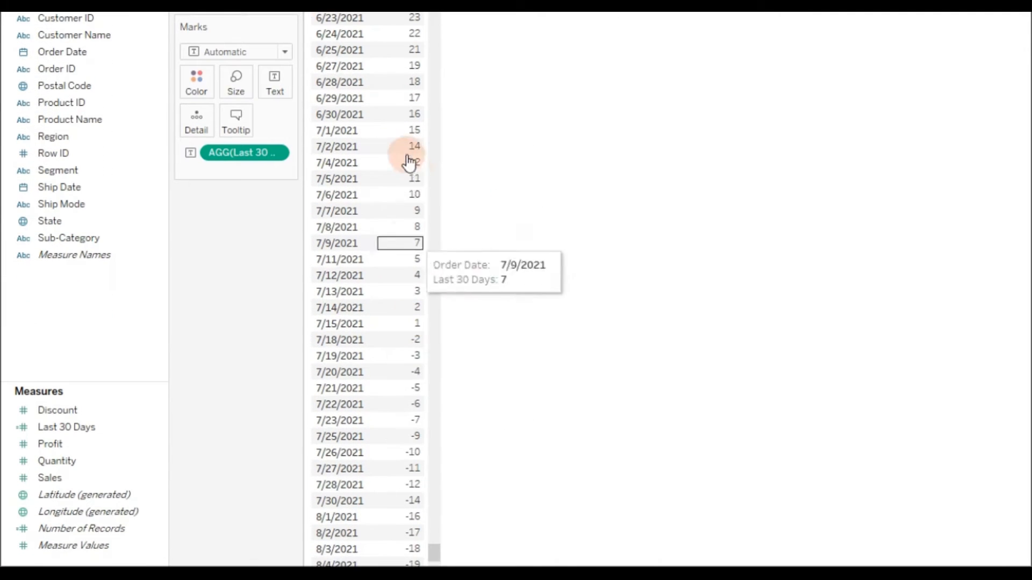
{"action": "mouse_move", "coordinate": [418, 297]}
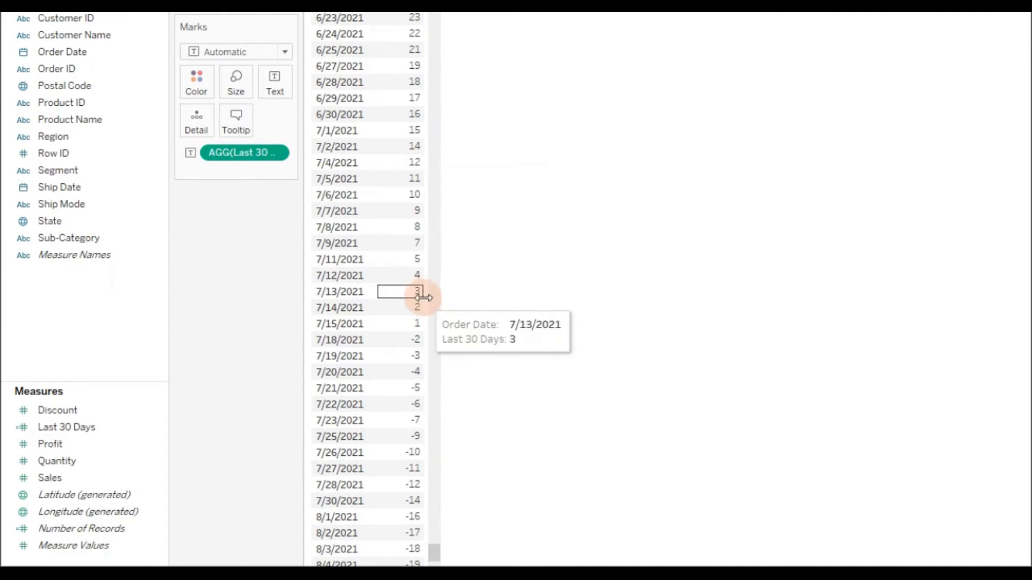
{"action": "mouse_move", "coordinate": [459, 282]}
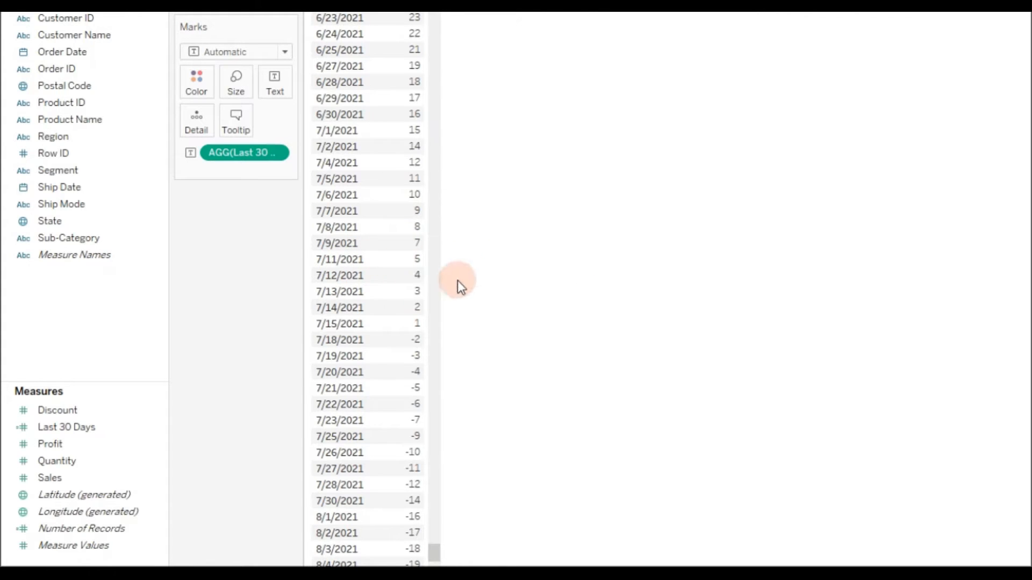
Edit Last 30 Days to end with <30 so it returns True/False, and save it
{"action": "left_click", "coordinate": [65, 426]}
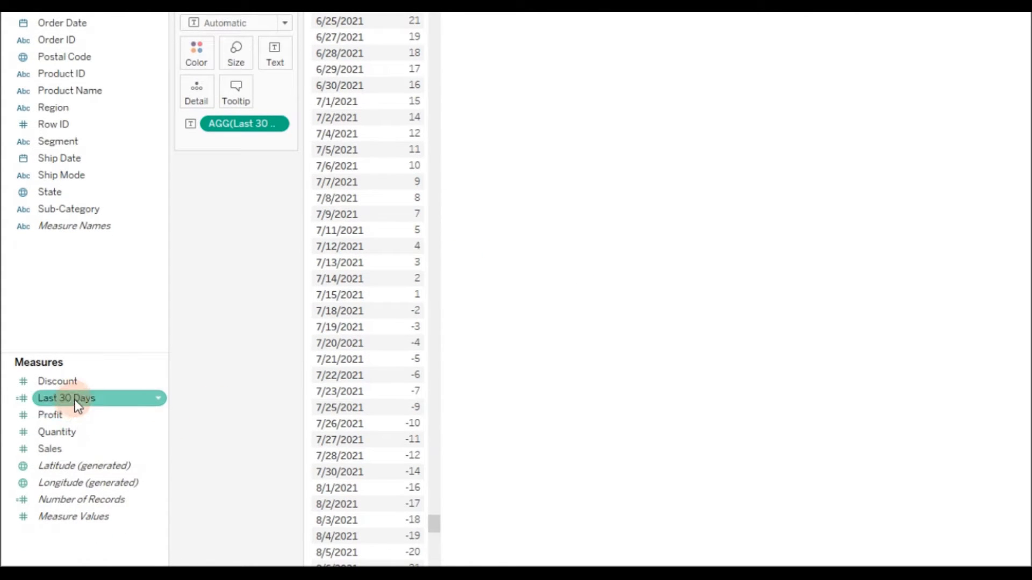
{"action": "right_click", "coordinate": [66, 398]}
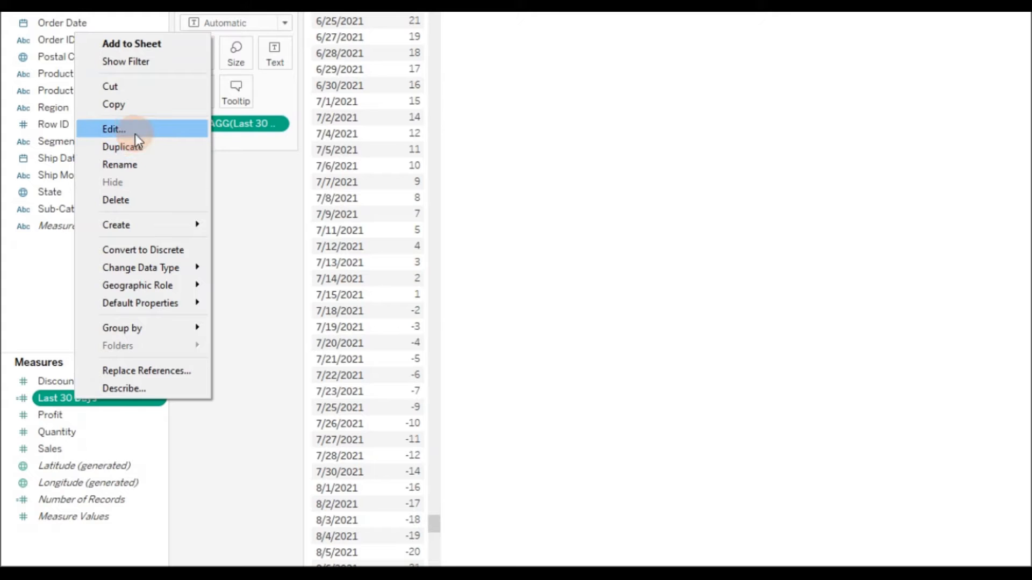
{"action": "left_click", "coordinate": [113, 128]}
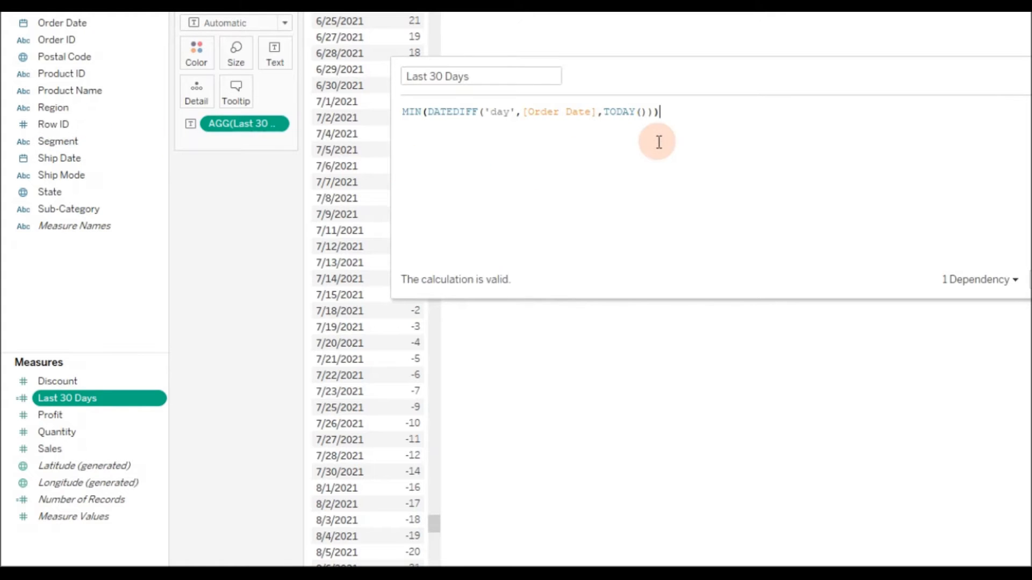
{"action": "type", "text": "<"}
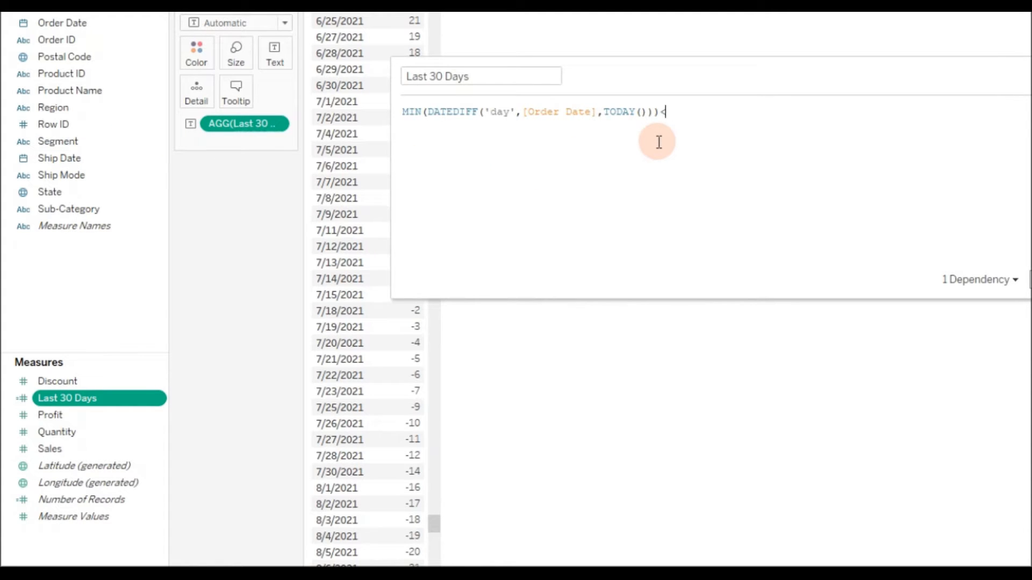
{"action": "type", "text": "30"}
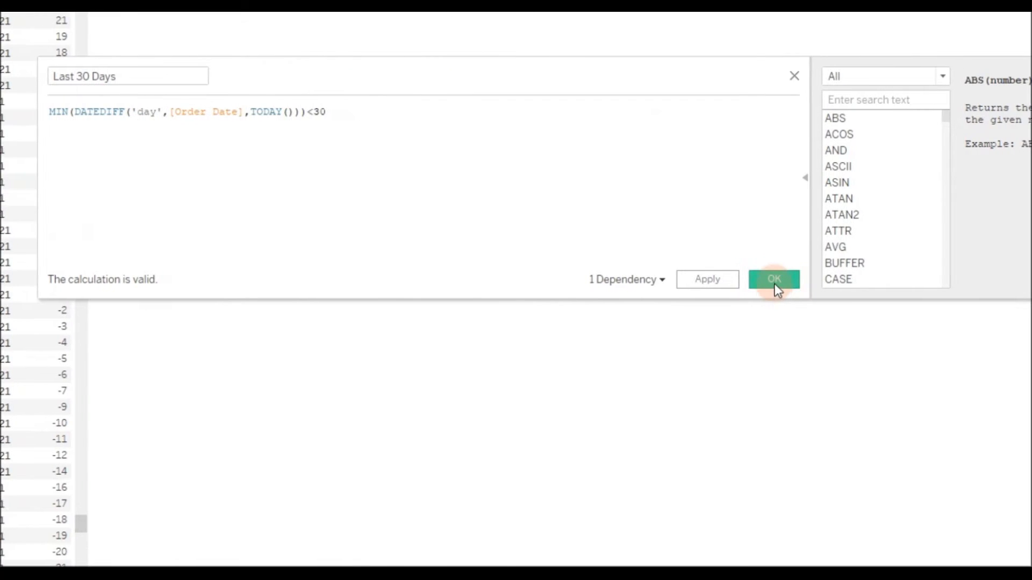
{"action": "left_click", "coordinate": [774, 278]}
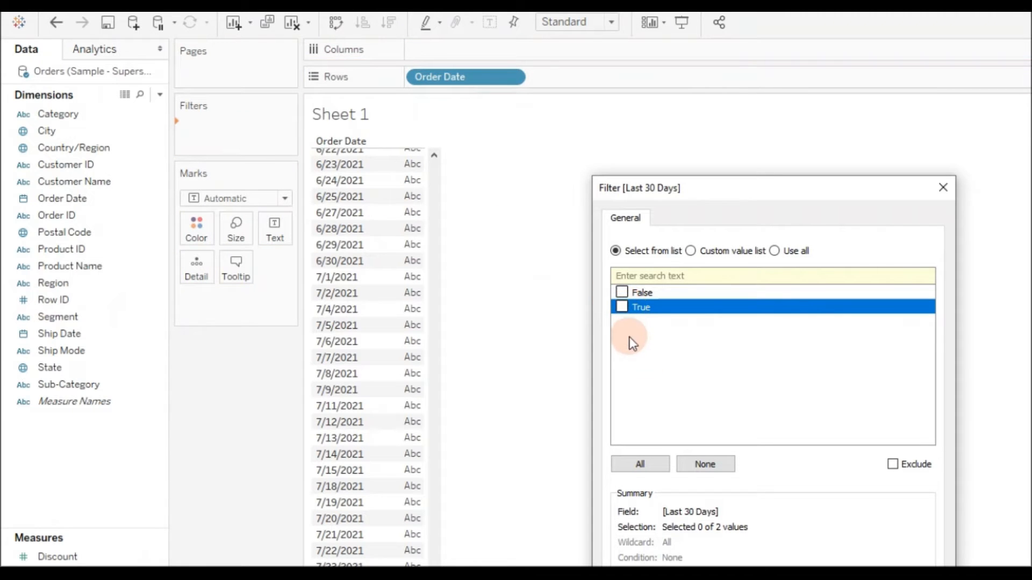
Filter the sheet to Last 30 Days = True and scroll the remaining dates to verify
{"action": "left_click", "coordinate": [621, 307]}
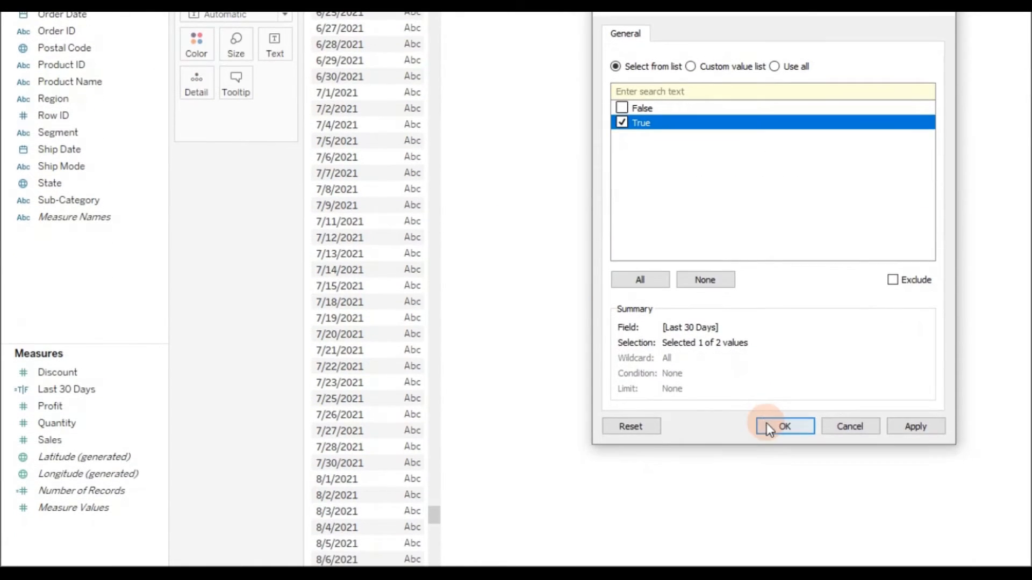
{"action": "left_click", "coordinate": [783, 426]}
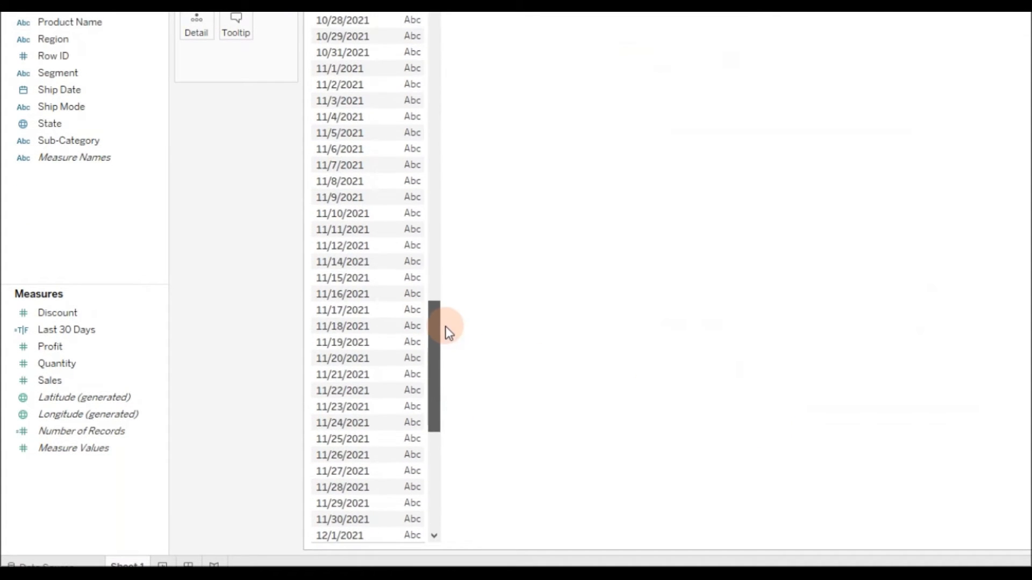
{"action": "scroll", "scroll_direction": "up", "scroll_amount": 3}
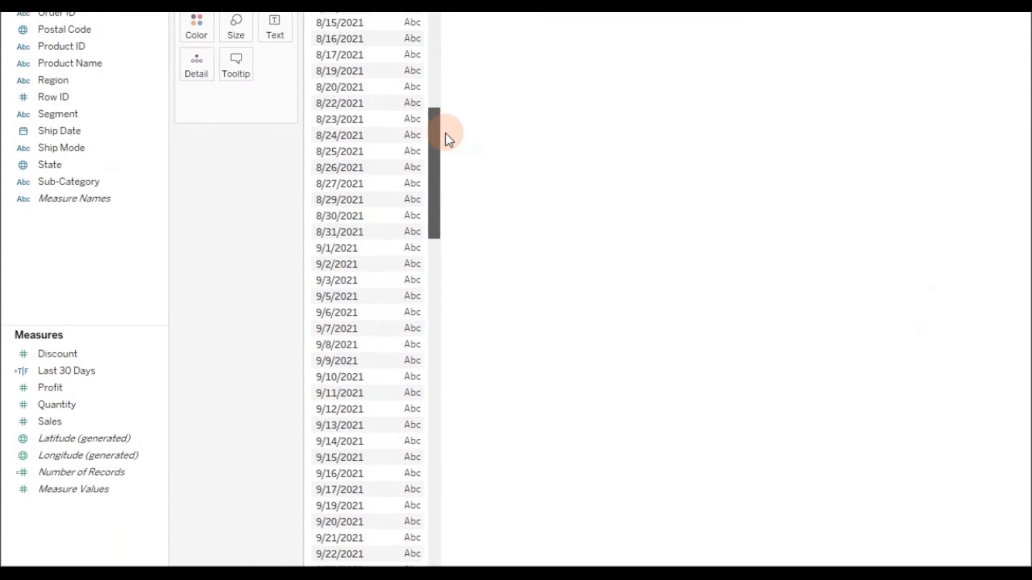
{"action": "scroll", "scroll_direction": "up", "scroll_amount": 3}
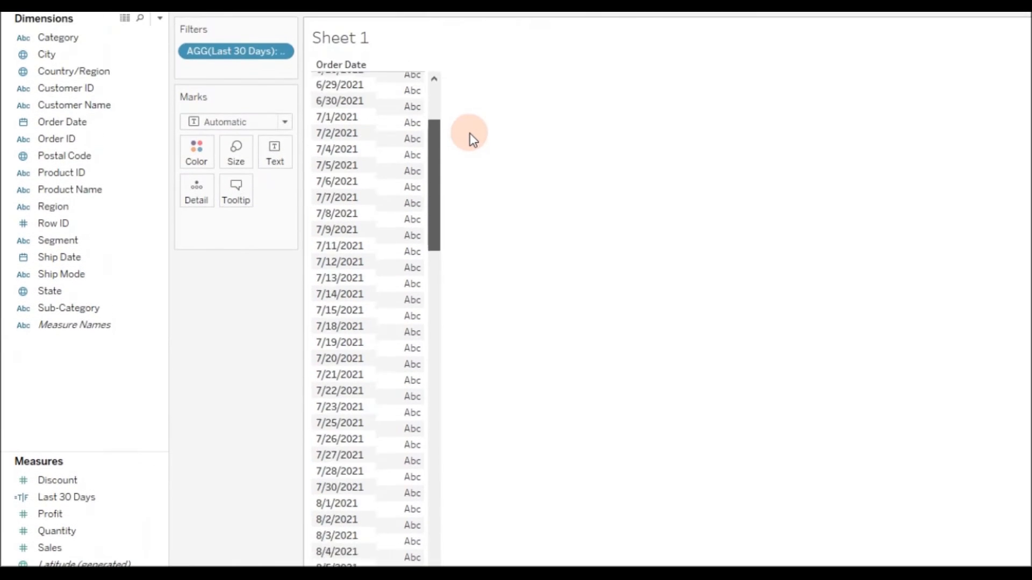
{"action": "scroll", "scroll_direction": "down", "scroll_amount": 3}
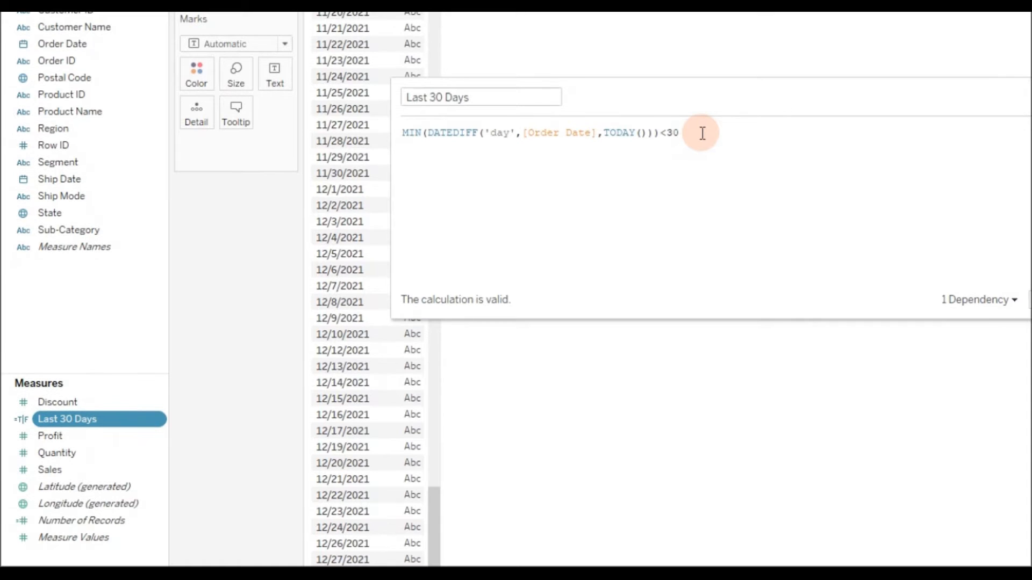
Append and MIN(DATEDIFF('day',[Order Date],TODAY()))>=0 to Last 30 Days and save it
{"action": "type", "text": "and"}
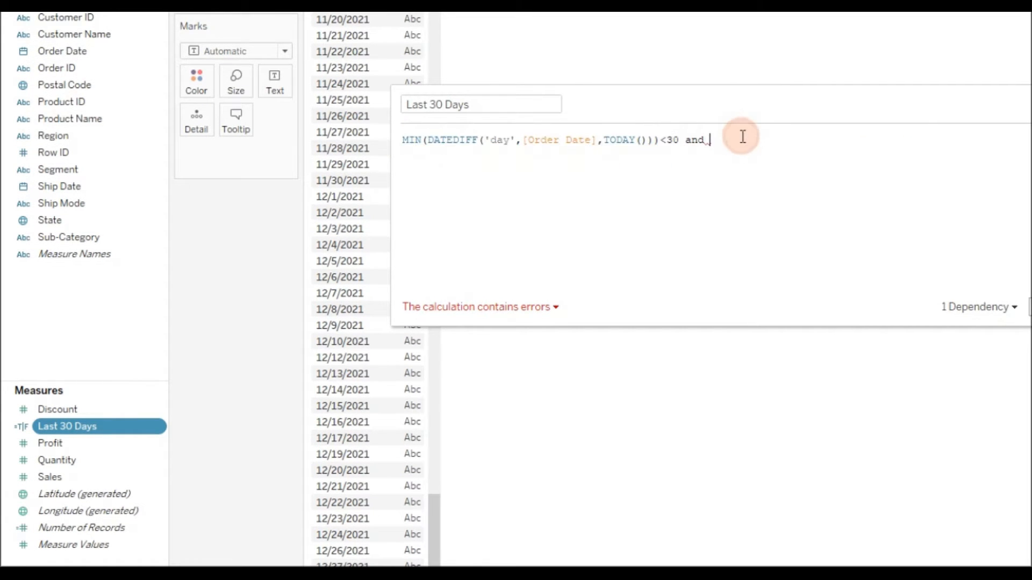
{"action": "type", "text": "MIN(DATEDIFF('day',[Order Date],TODAY()))"}
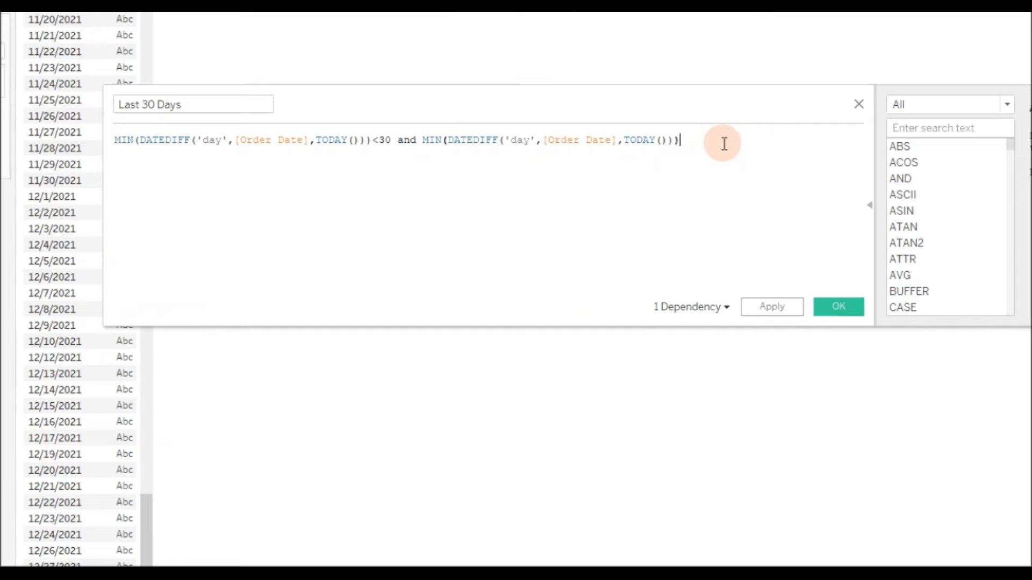
{"action": "type", "text": ">=0"}
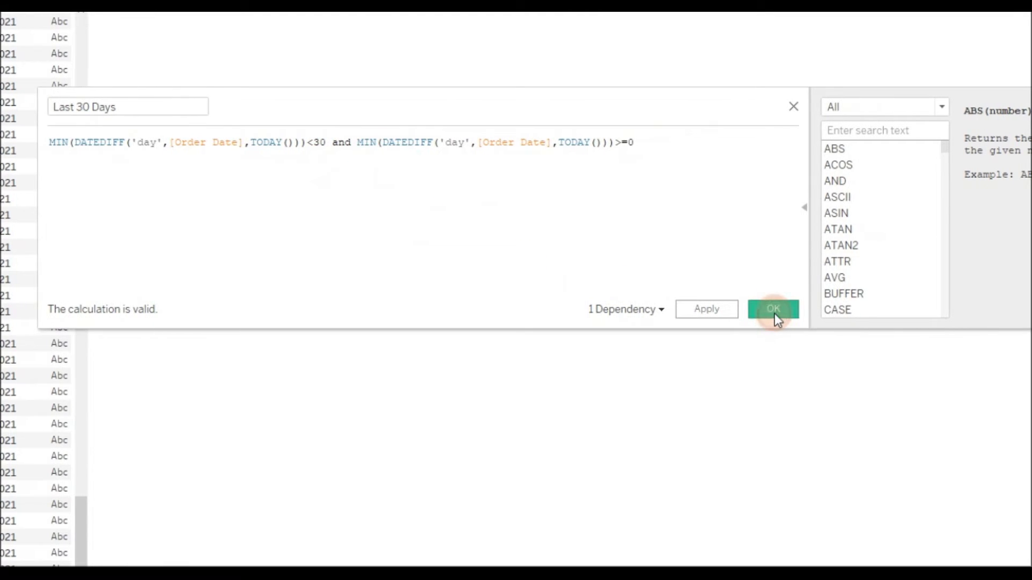
{"action": "left_click", "coordinate": [773, 309]}
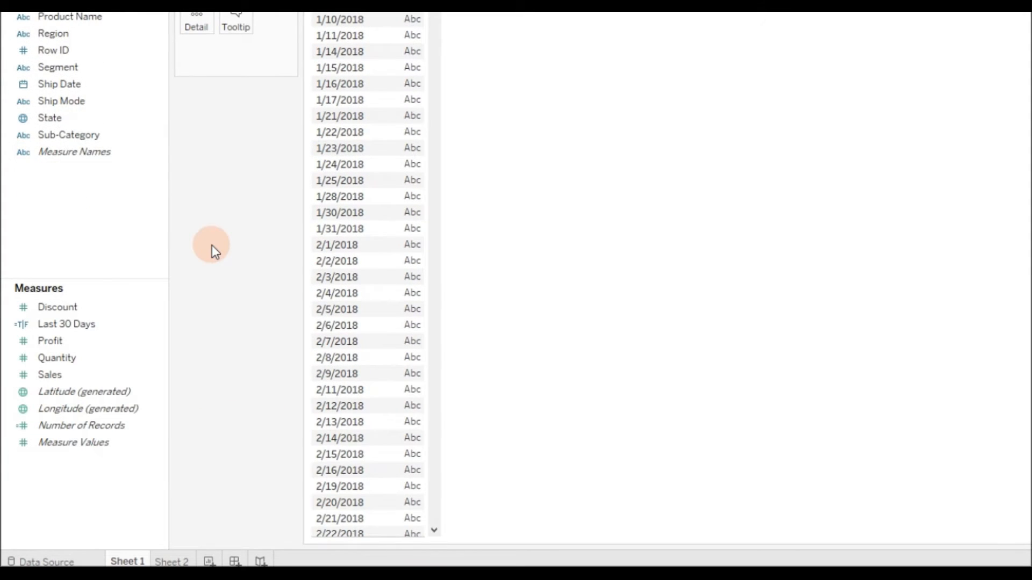
Rewrite Last 30 Days as an IF returning [Sales] for the past 30 days, save, and start a new sheet
{"action": "left_click", "coordinate": [66, 324]}
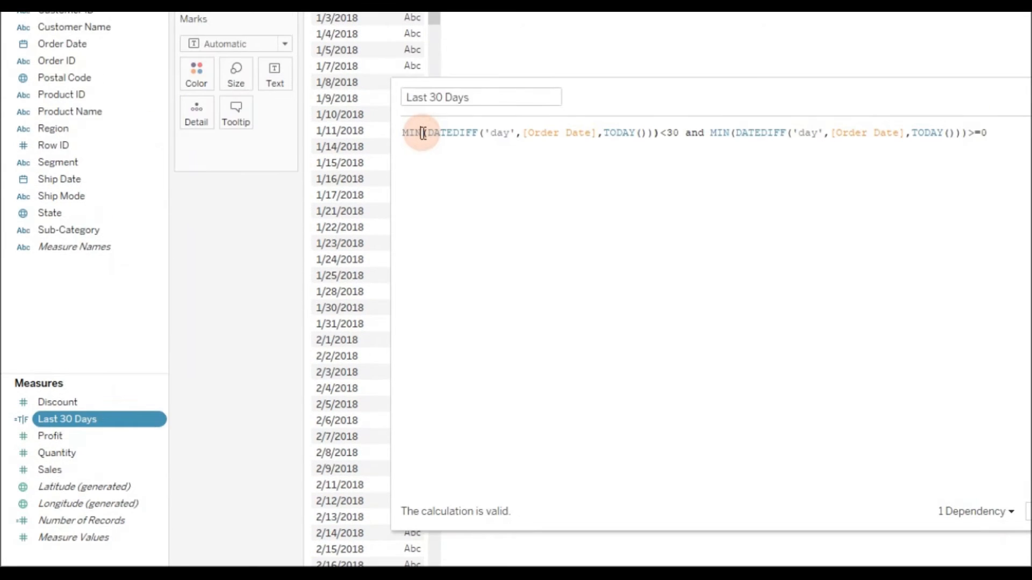
{"action": "type", "text": "if"}
{"action": "type", "text": "[Sales] END"}
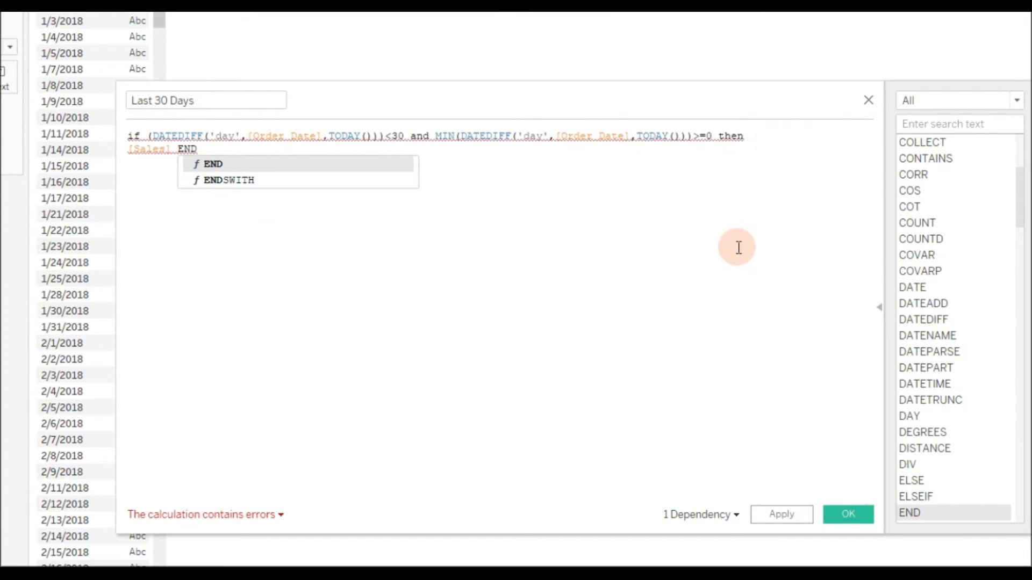
{"action": "left_click", "coordinate": [446, 136]}
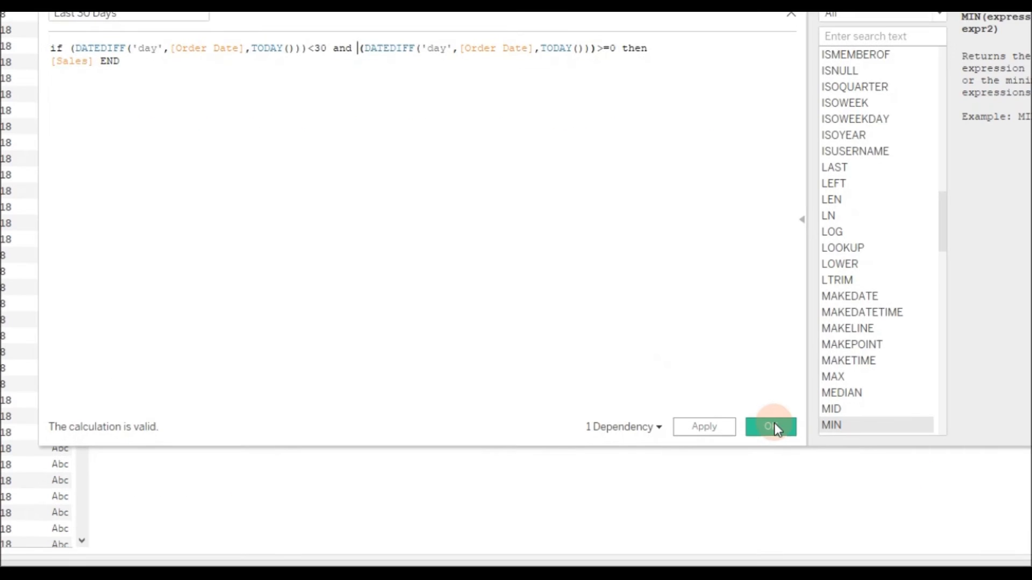
{"action": "left_click", "coordinate": [770, 426]}
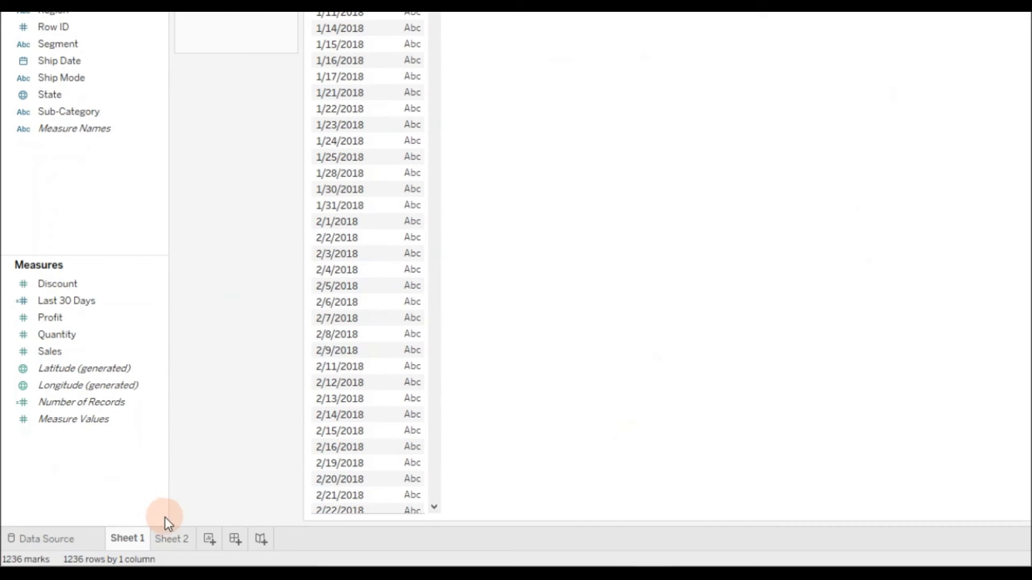
{"action": "left_click", "coordinate": [233, 539]}
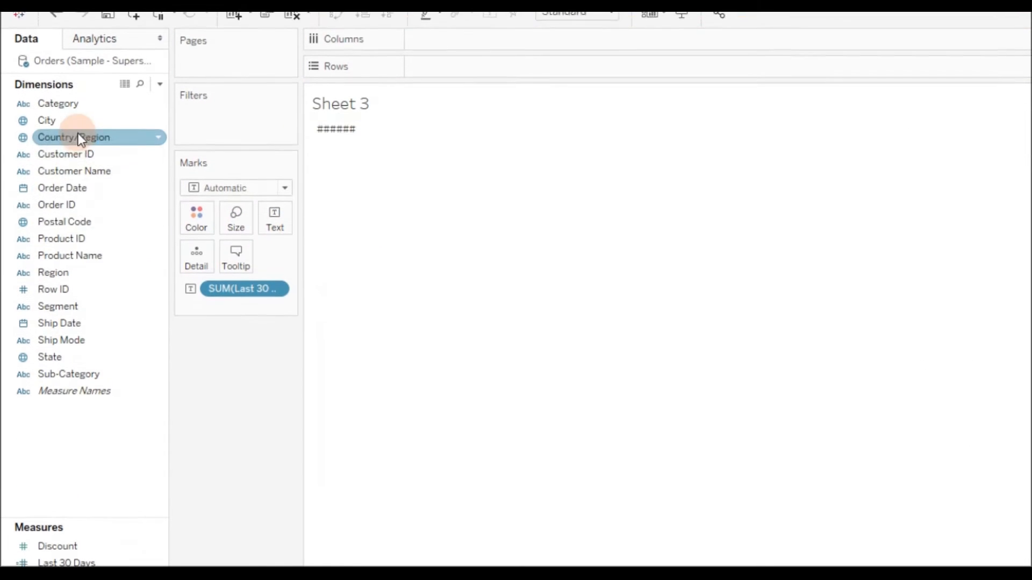
Drag Category onto Rows so Sheet 3 lists summed Last 30 Days sales per Category
{"action": "left_click_drag", "start_coordinate": [58, 130], "coordinate": [242, 112]}
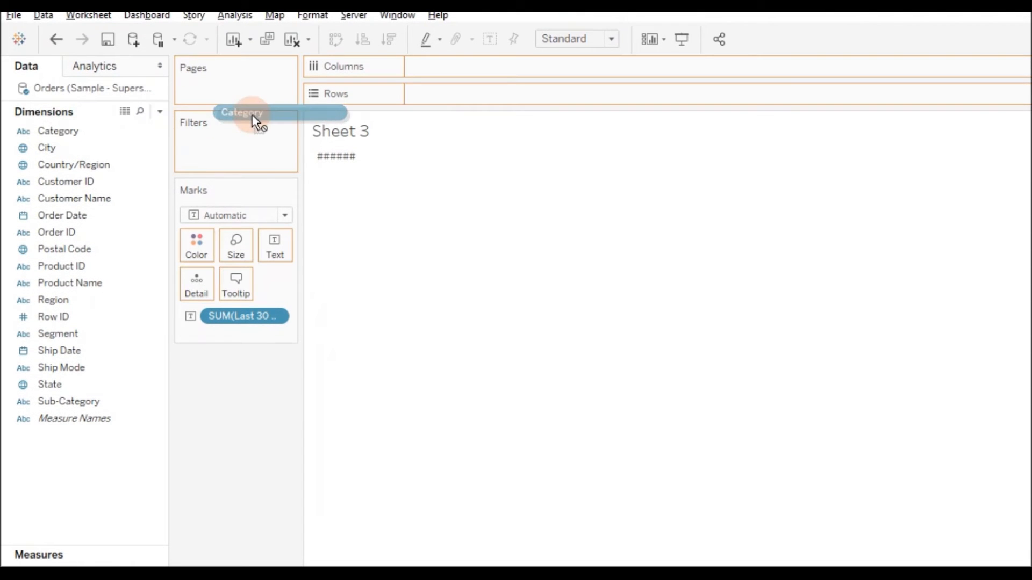
{"action": "left_click_drag", "start_coordinate": [242, 112], "coordinate": [434, 93]}
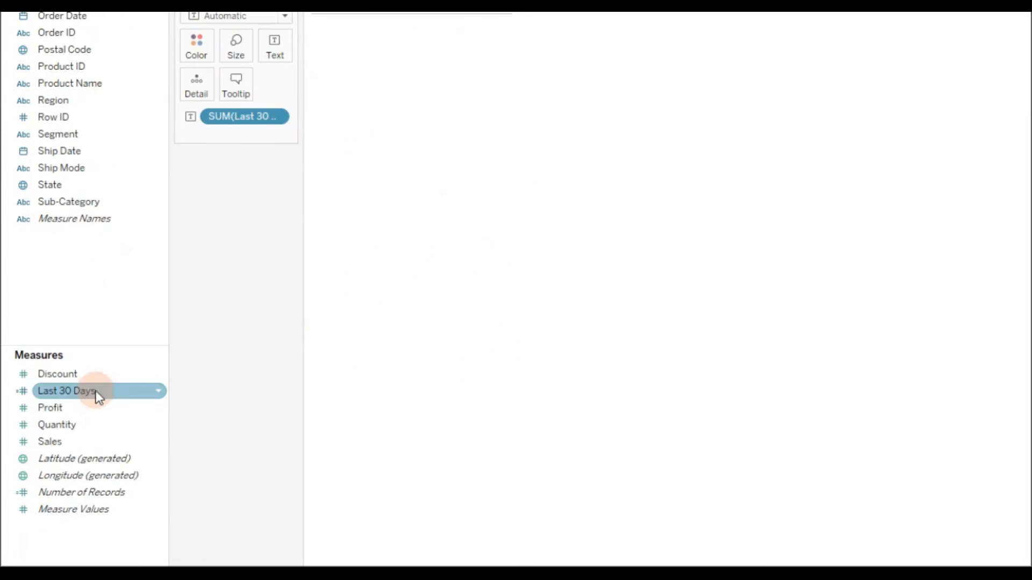
Set Last 30 Days default number format to Number (Custom) with 0 decimal places
{"action": "right_click", "coordinate": [67, 390]}
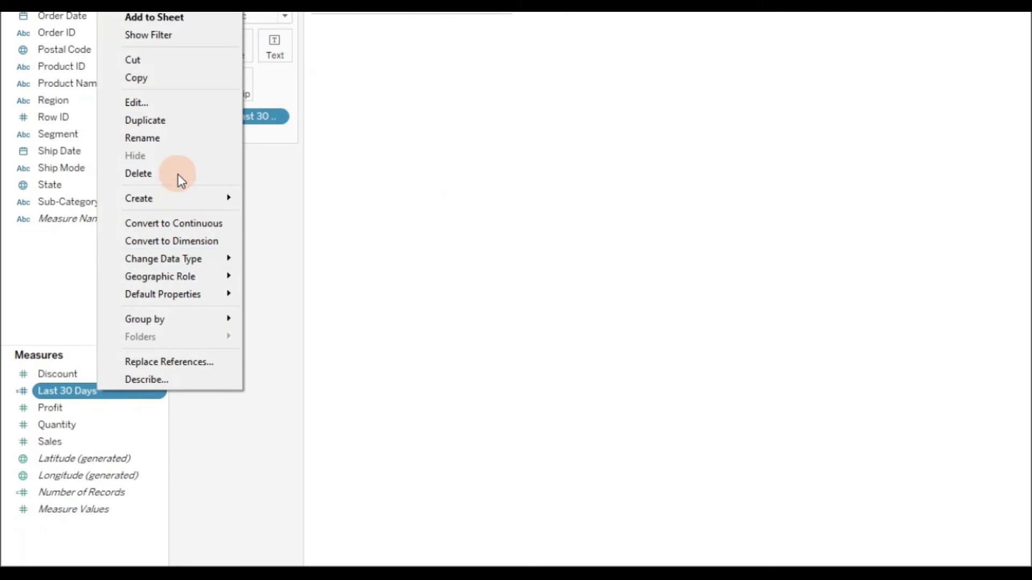
{"action": "mouse_move", "coordinate": [187, 309]}
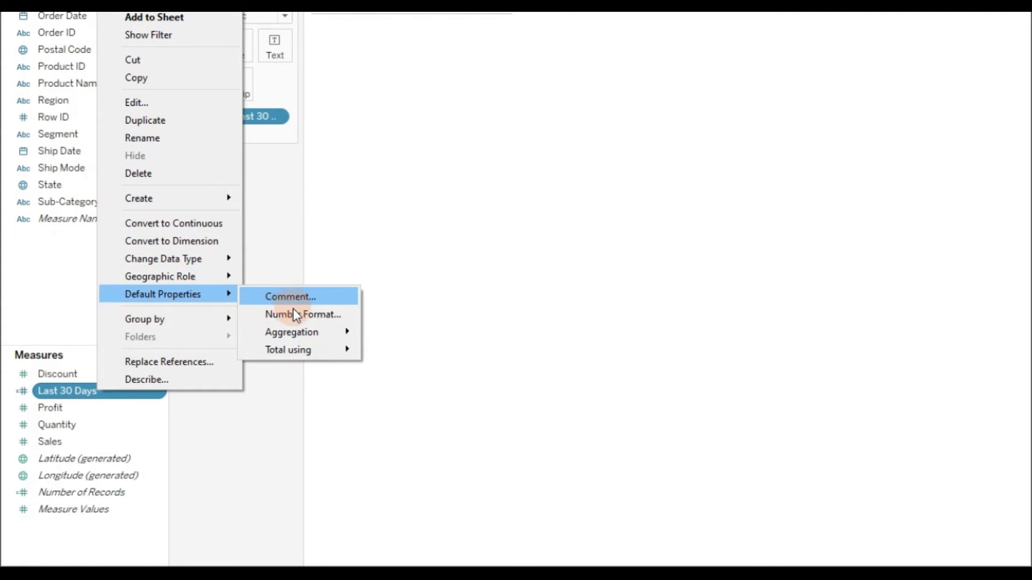
{"action": "left_click", "coordinate": [304, 314]}
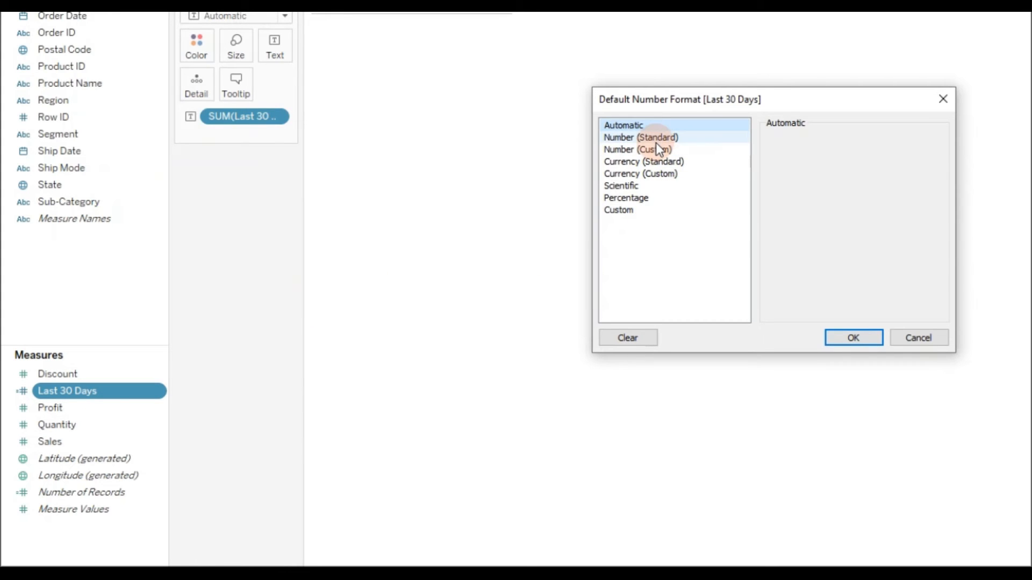
{"action": "left_click", "coordinate": [639, 149]}
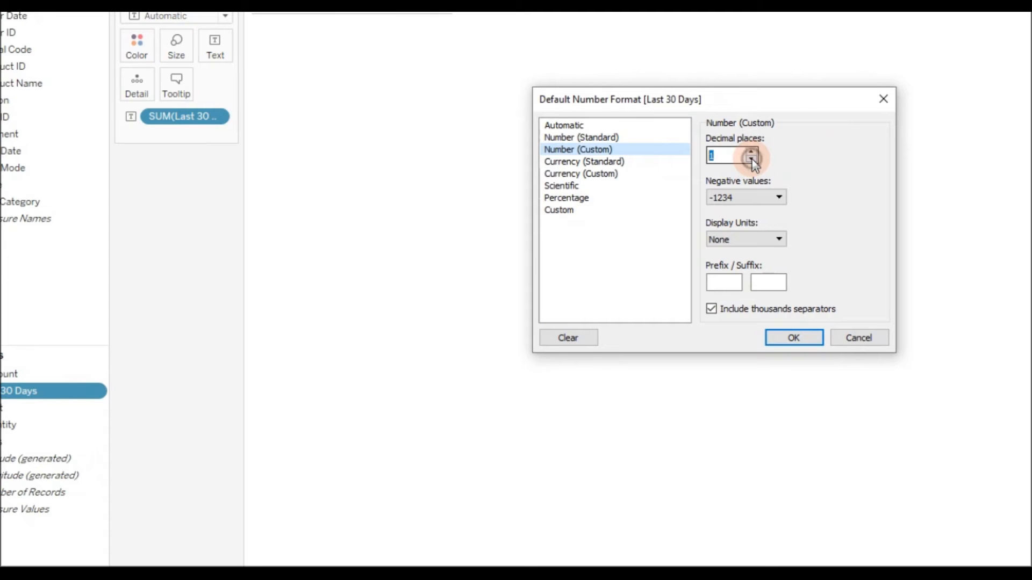
{"action": "left_click", "coordinate": [794, 337]}
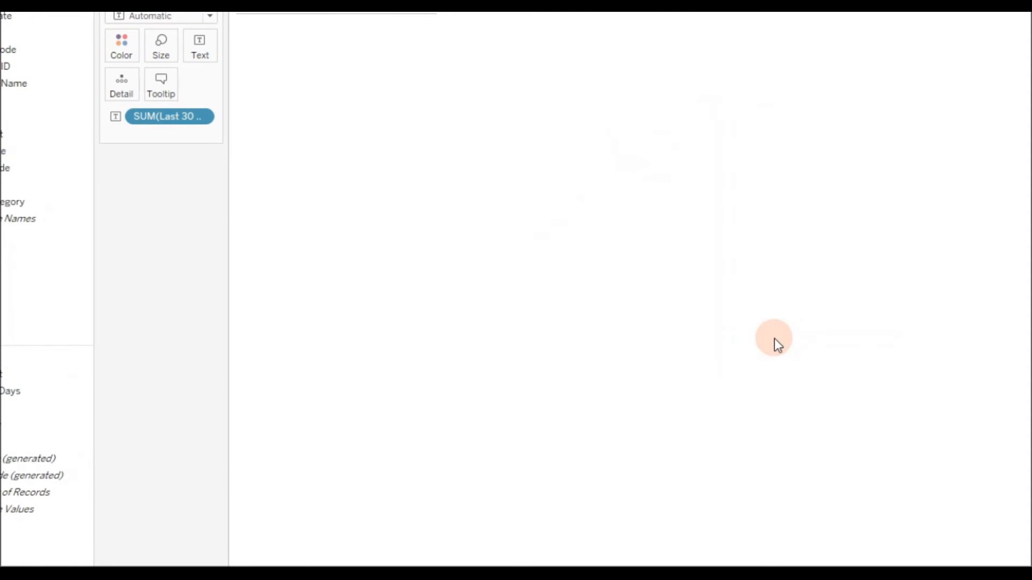
{"action": "mouse_move", "coordinate": [385, 197]}
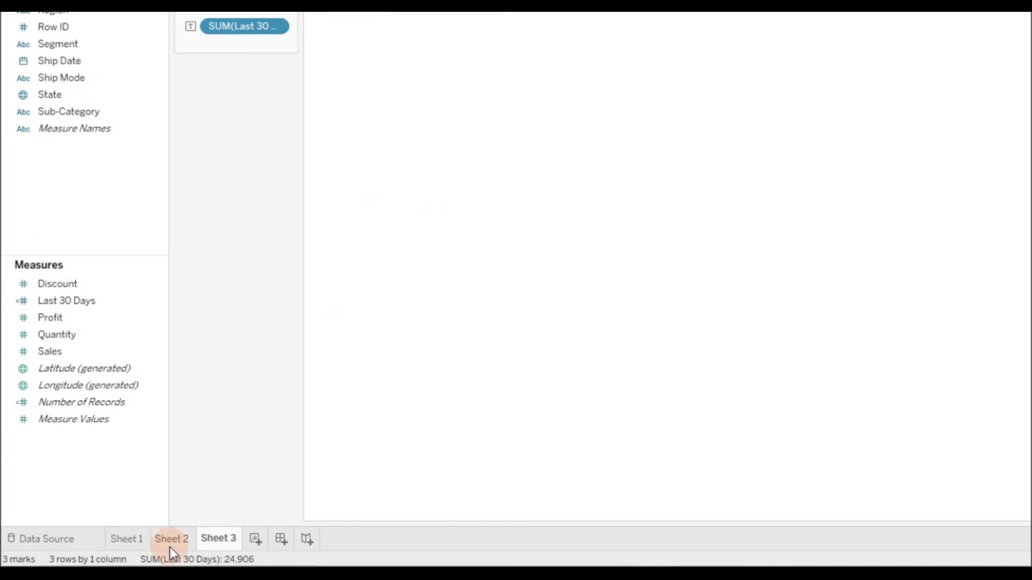
Edit the Last 30 Days copy into Last 60 Days with a 60-day cutoff and save it
{"action": "left_click", "coordinate": [127, 539]}
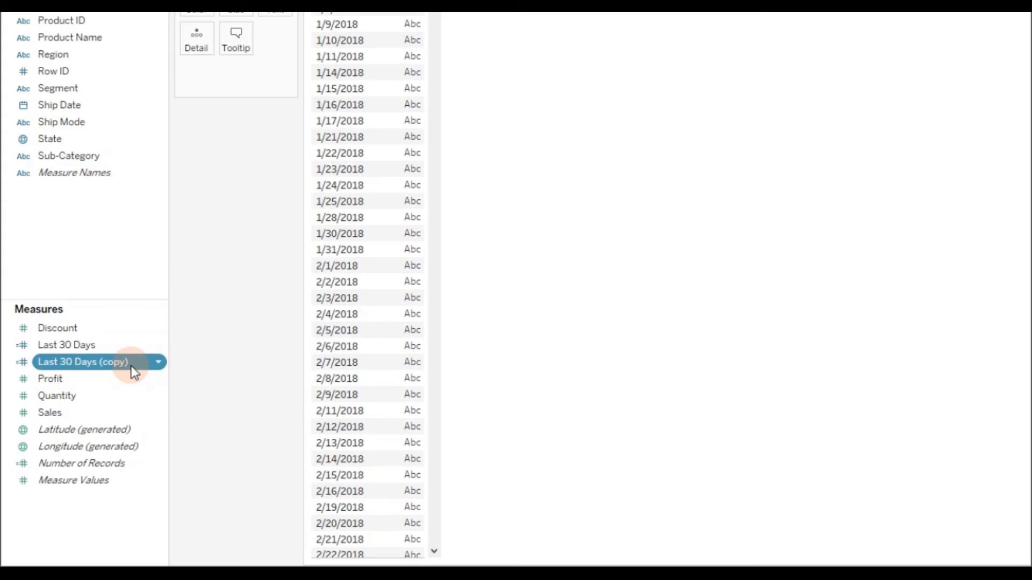
{"action": "double_click", "coordinate": [83, 363]}
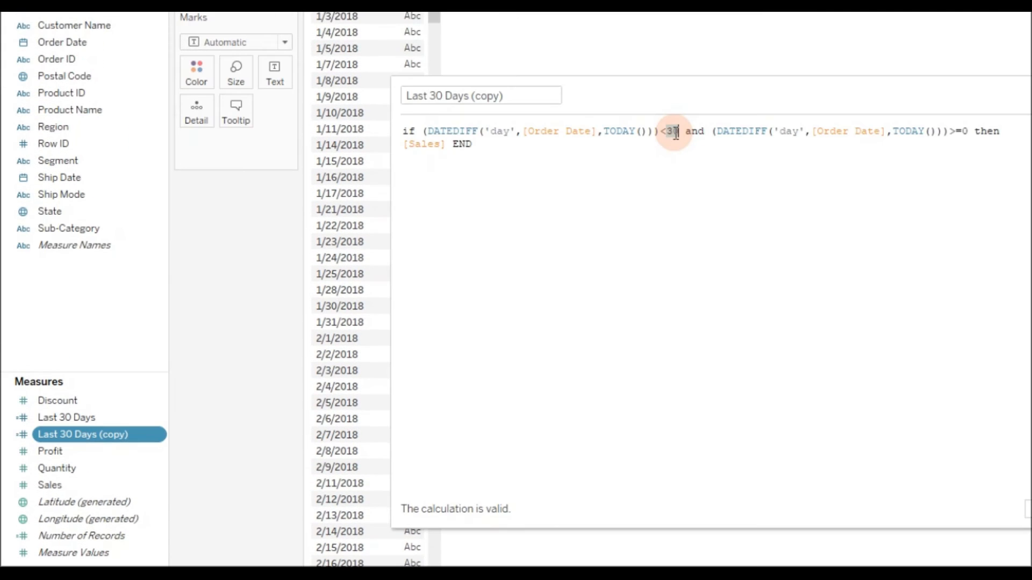
{"action": "type", "text": "60"}
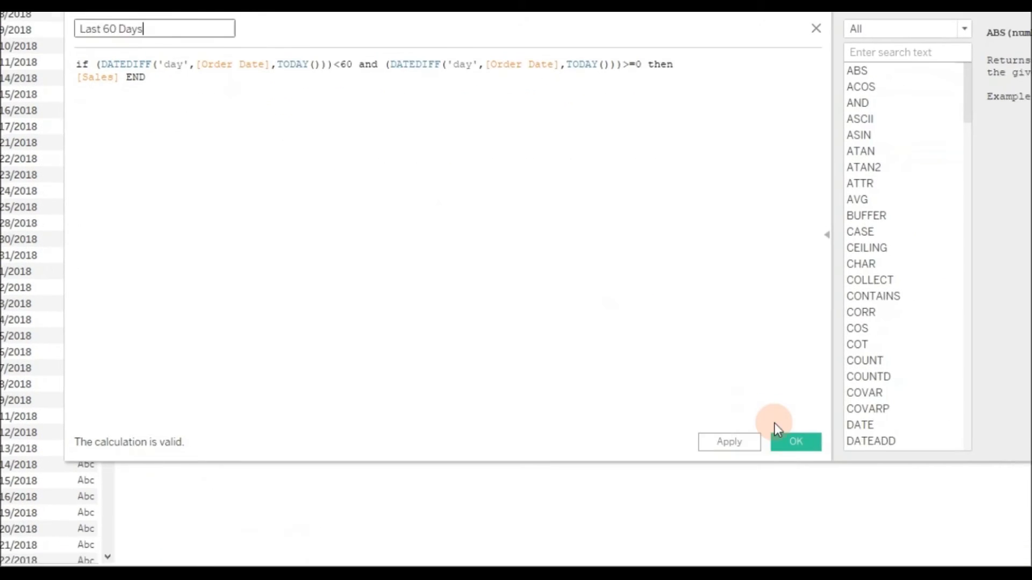
{"action": "left_click", "coordinate": [796, 442]}
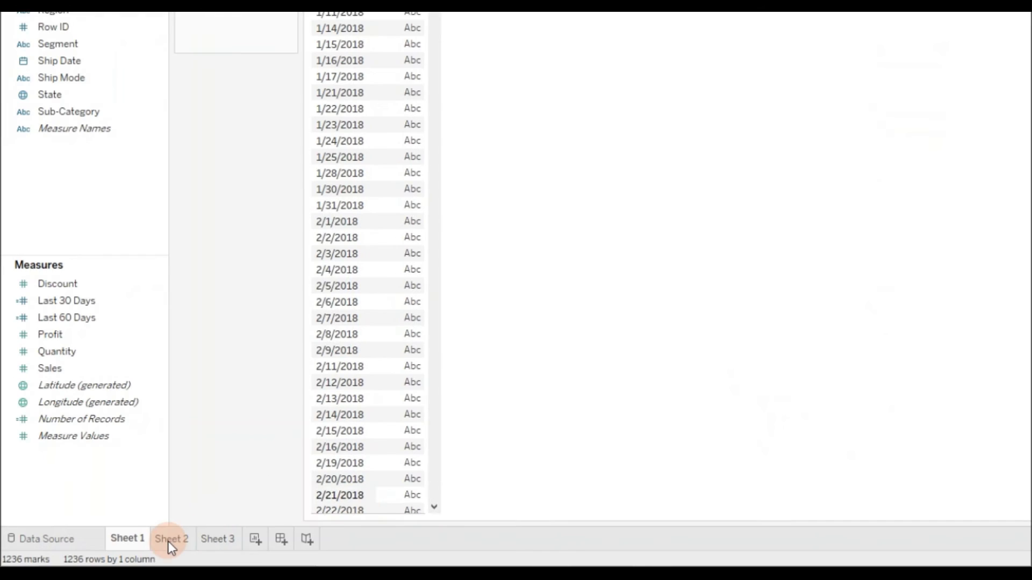
Lay out Category rows with Last 30 Days and Last 60 Days sales as table columns via Show Me
{"action": "left_click", "coordinate": [218, 539]}
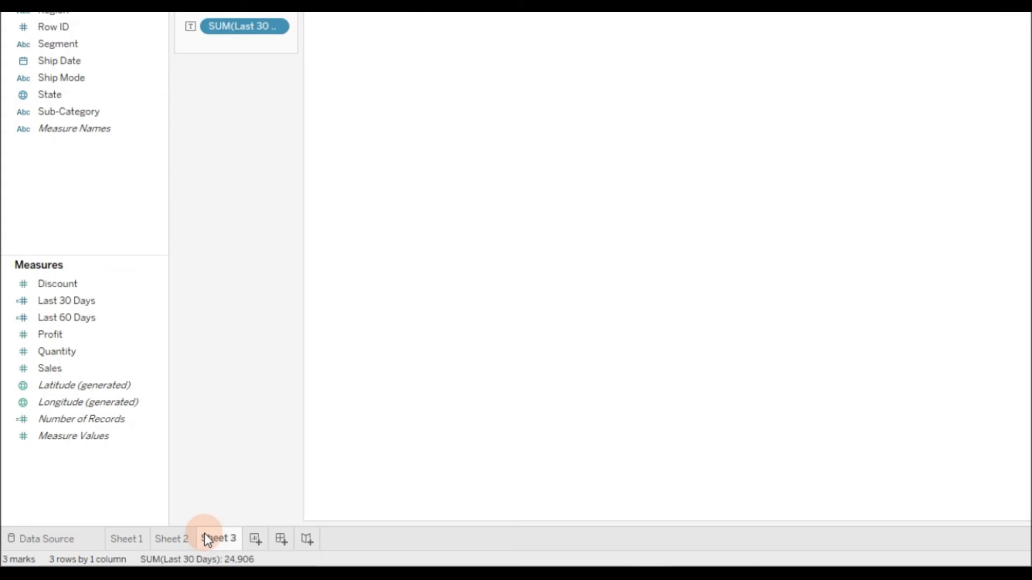
{"action": "left_click", "coordinate": [66, 301]}
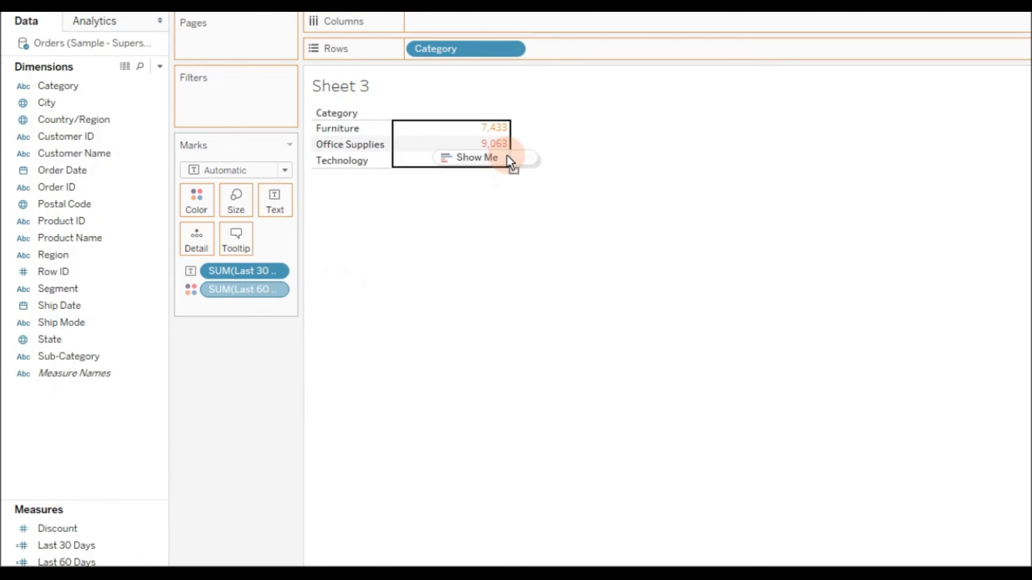
{"action": "mouse_move", "coordinate": [490, 165]}
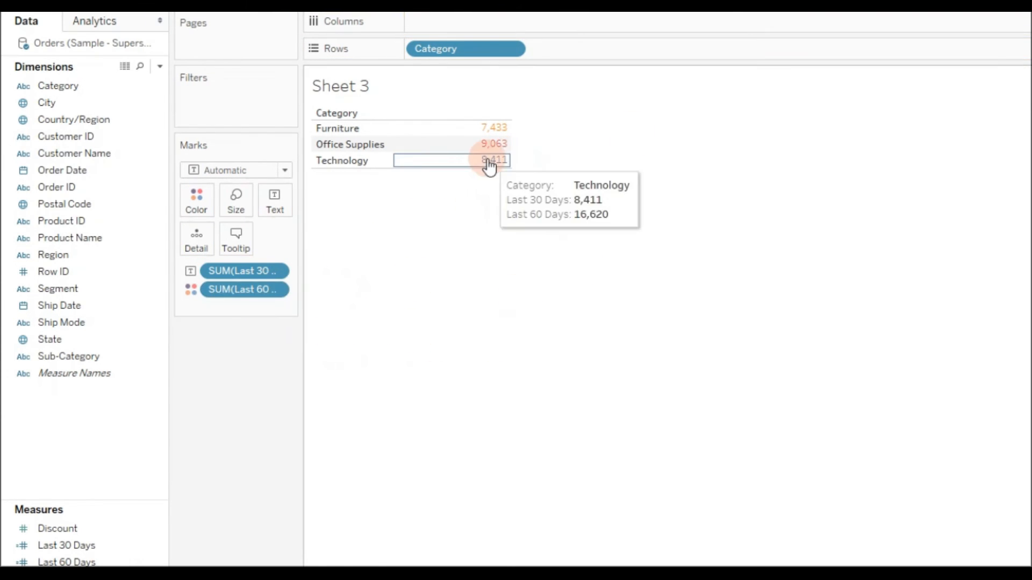
{"action": "left_click", "coordinate": [983, 39]}
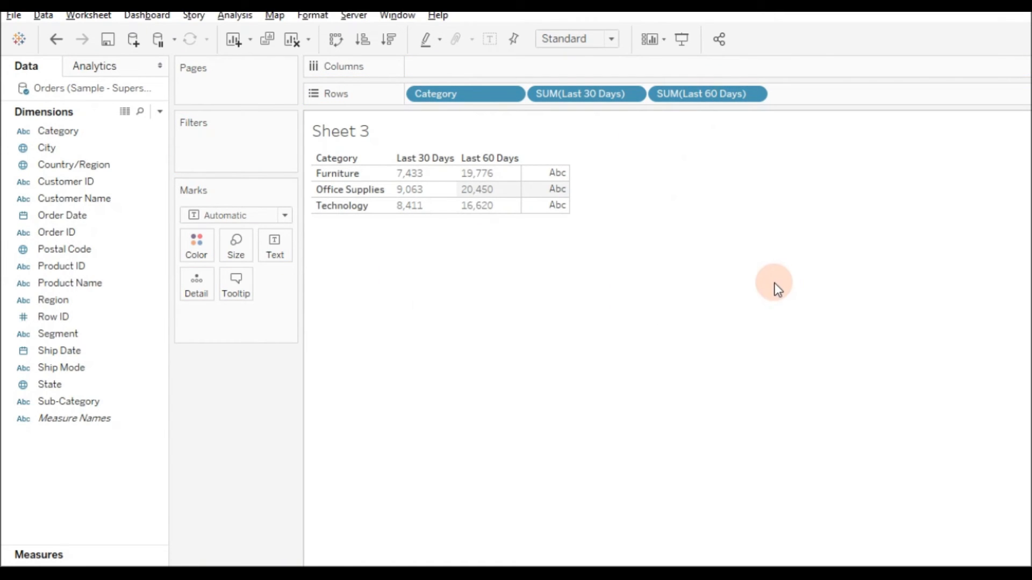
{"action": "mouse_move", "coordinate": [268, 381]}
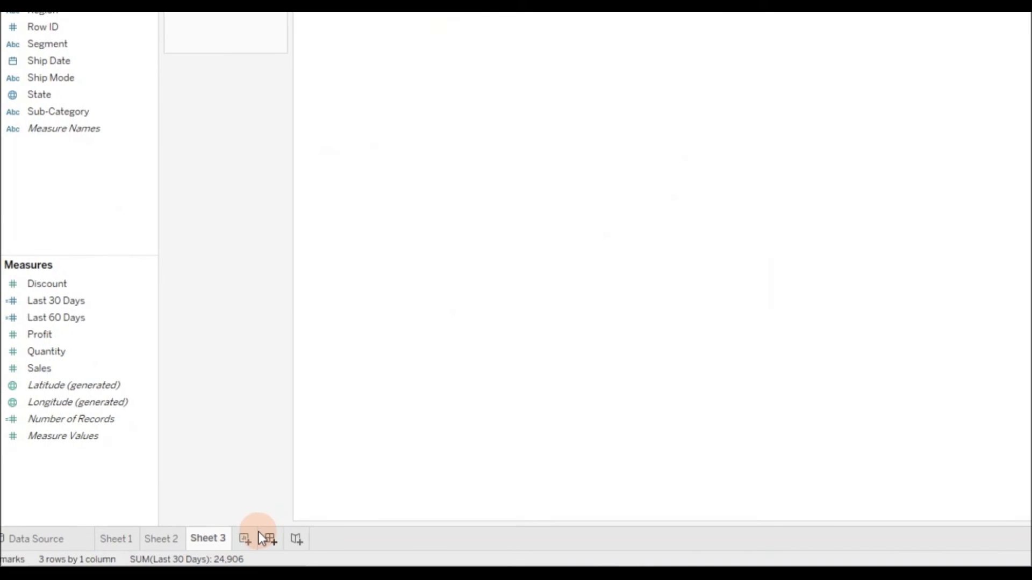
Create Sheet 4 with Order Date filtered to the last 30 days, showing Category Sales totaling 24,906
{"action": "left_click", "coordinate": [245, 539]}
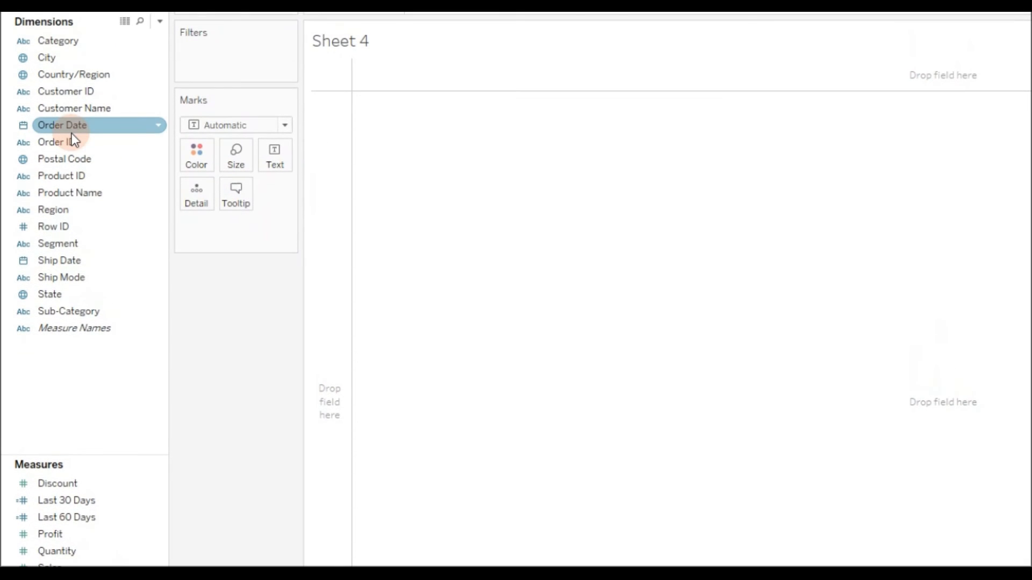
{"action": "left_click_drag", "start_coordinate": [62, 124], "coordinate": [204, 127]}
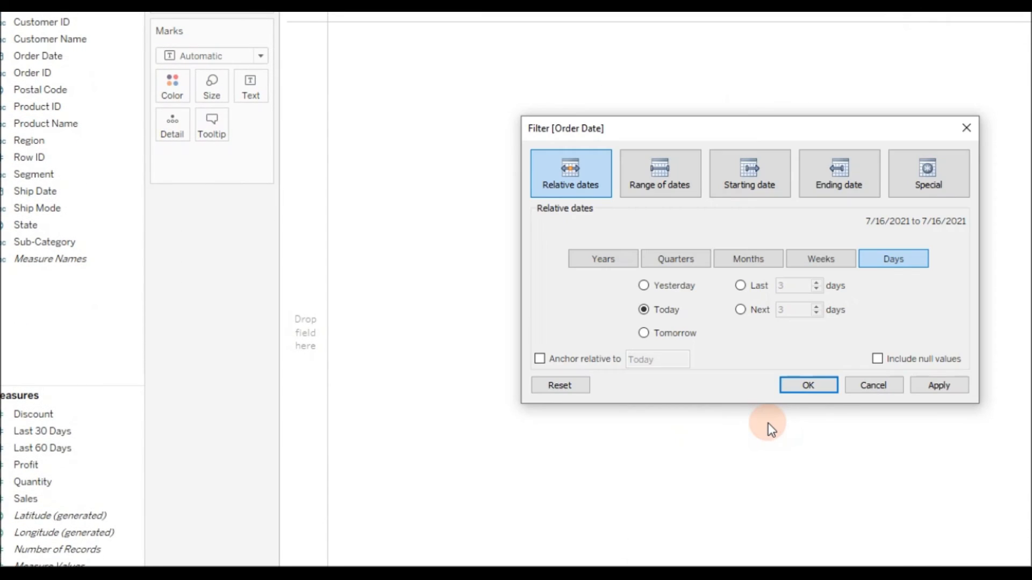
{"action": "left_click", "coordinate": [717, 258]}
{"action": "type", "text": "0"}
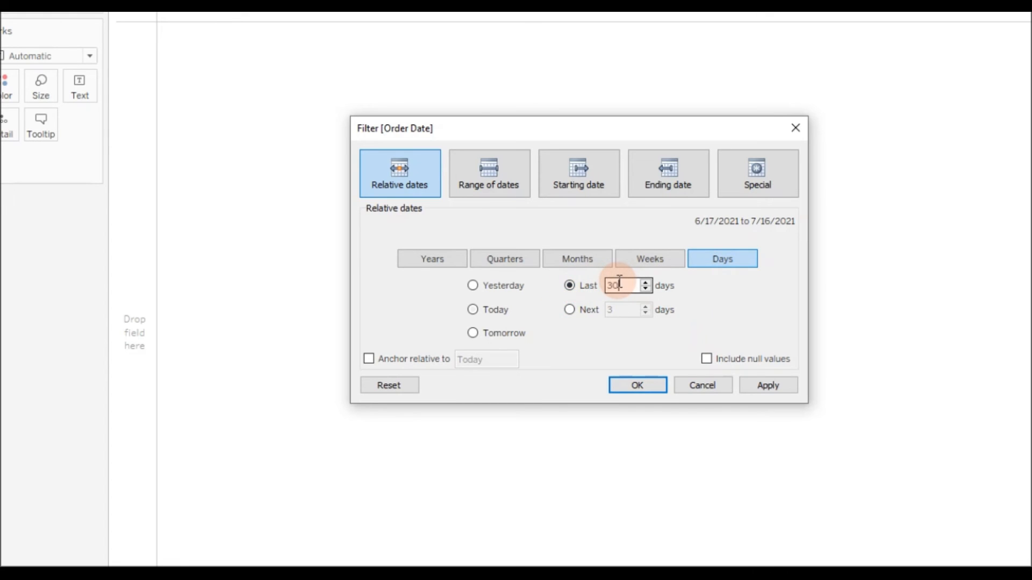
{"action": "left_click", "coordinate": [636, 385]}
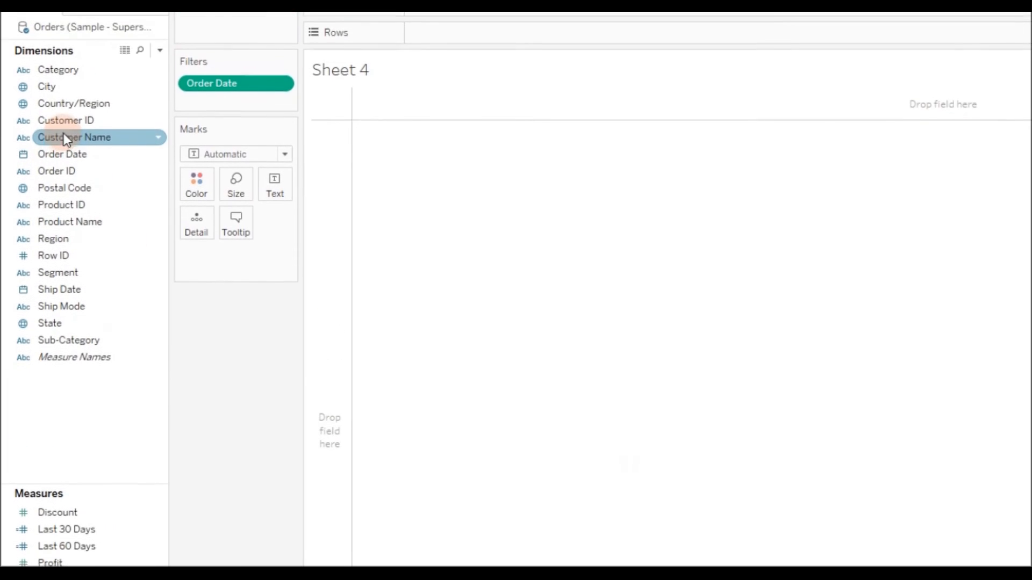
{"action": "scroll", "scroll_direction": "down", "scroll_amount": 3}
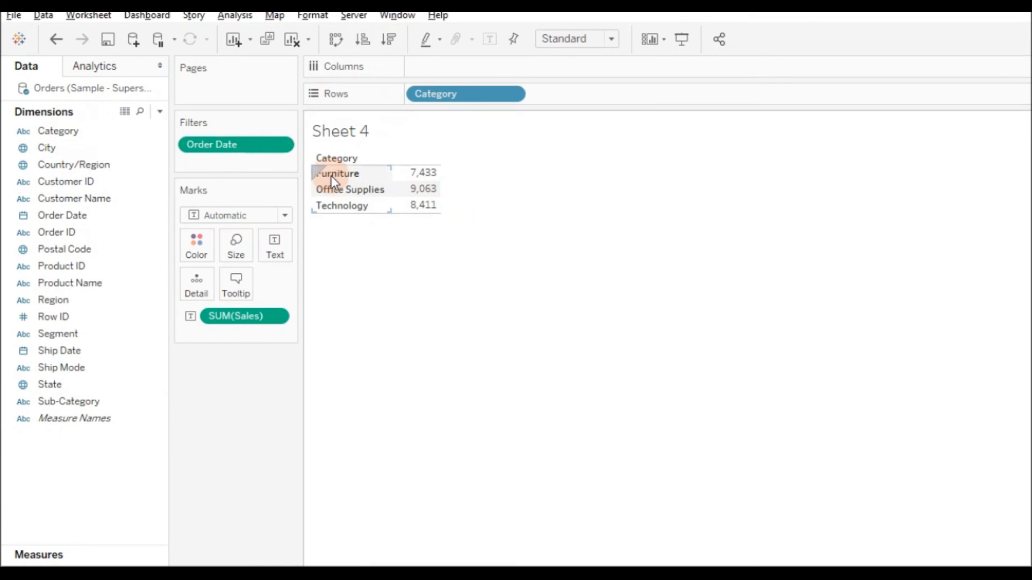
{"action": "mouse_move", "coordinate": [432, 310]}
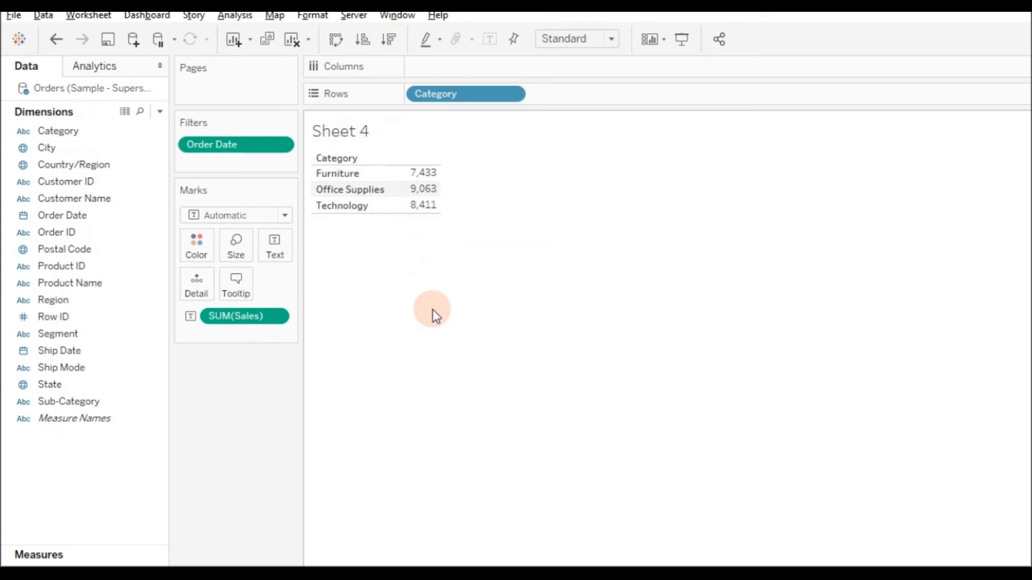
{"action": "scroll", "scroll_direction": "down", "scroll_amount": 3}
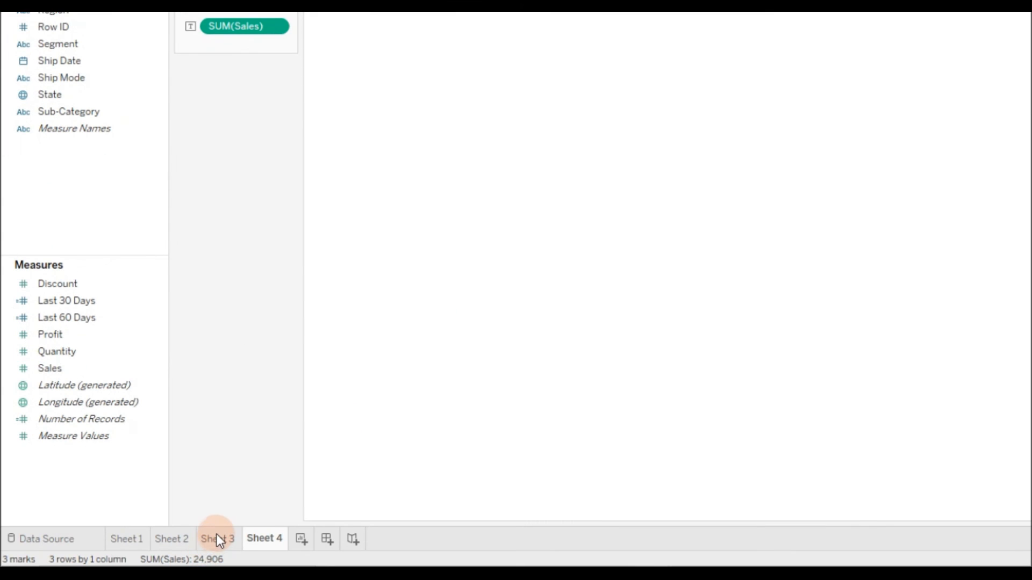
Compare Sheet 3's Furniture Last 30 Days value against Sheet 4's filtered totals
{"action": "left_click", "coordinate": [218, 539]}
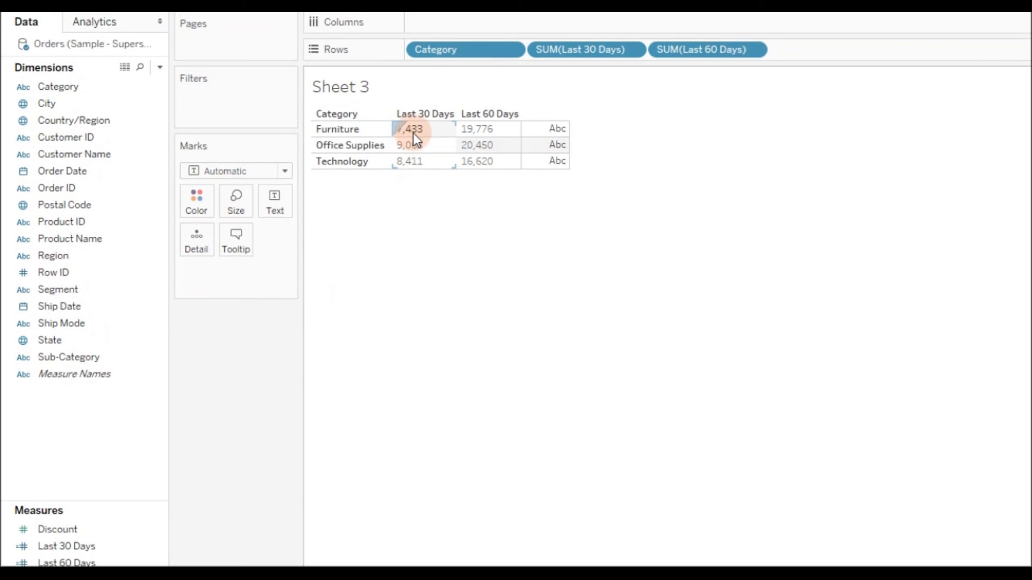
{"action": "left_click", "coordinate": [262, 539]}
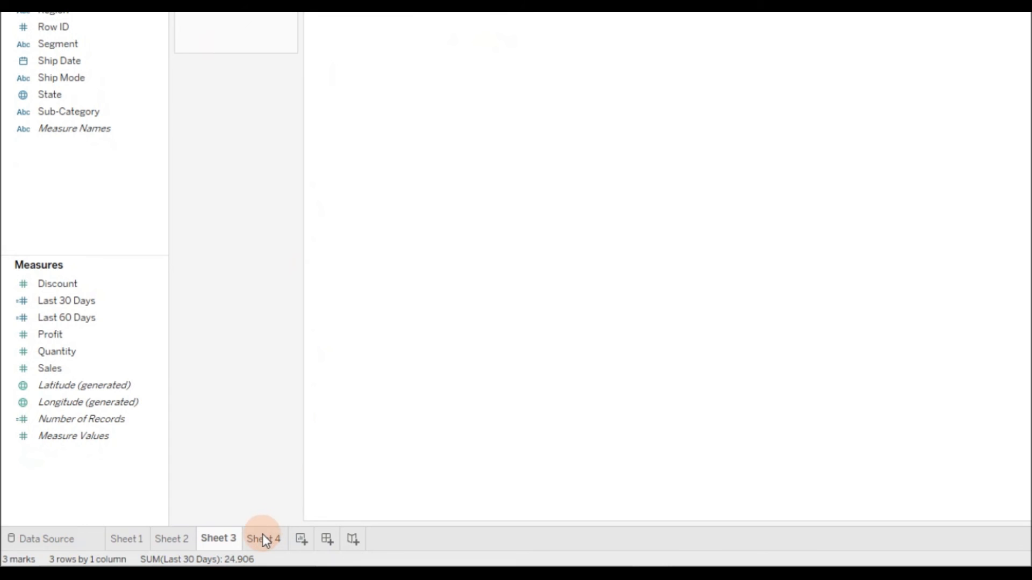
{"action": "left_click", "coordinate": [262, 539]}
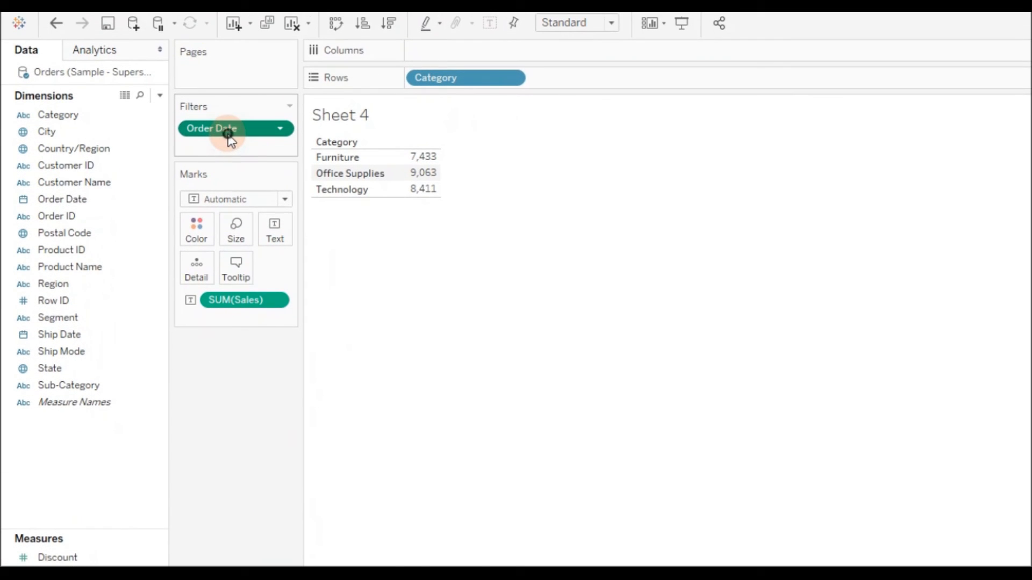
Change Sheet 4's Order Date relative filter to the last 90 days
{"action": "double_click", "coordinate": [212, 128]}
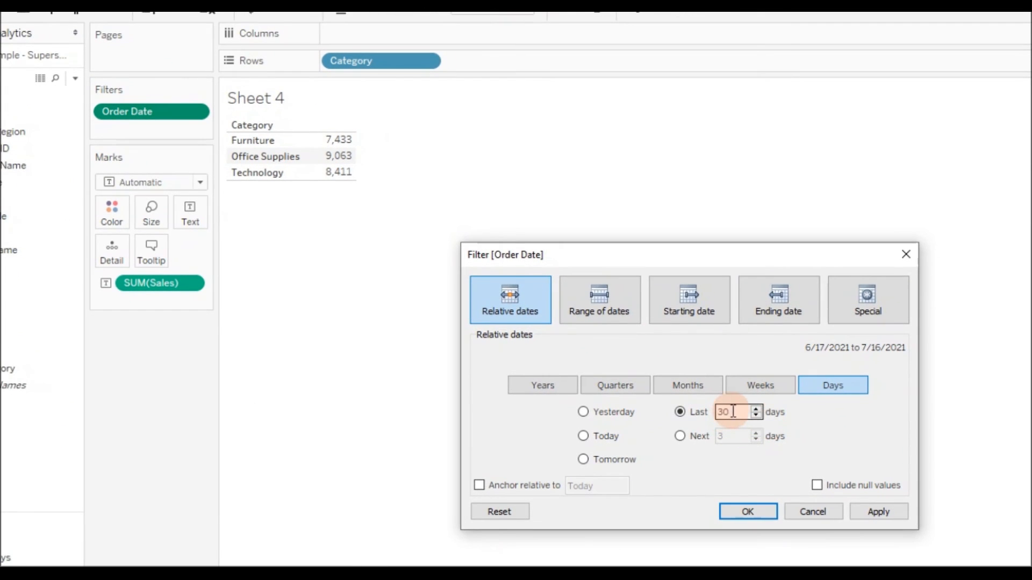
{"action": "type", "text": "90"}
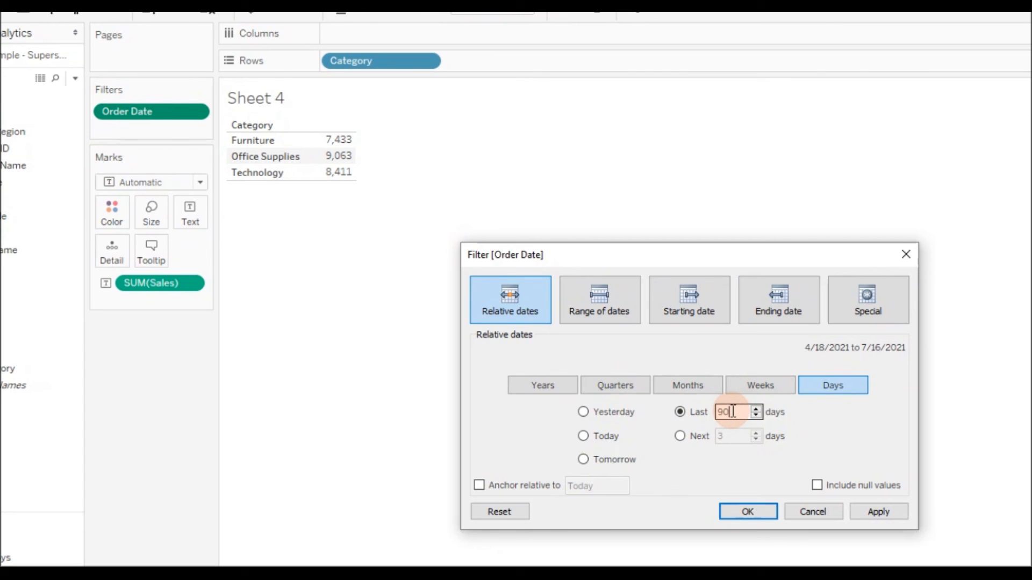
{"action": "left_click", "coordinate": [747, 512]}
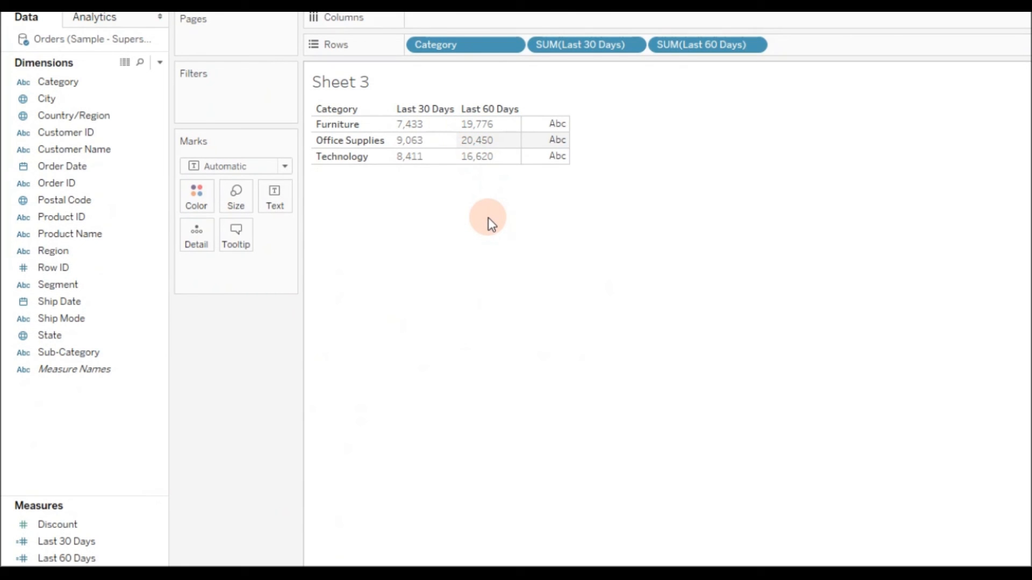
Change Sheet 4's Order Date filter to the last 60 days and compare against Sheet 3's Last 60 Days column
{"action": "scroll", "scroll_direction": "down", "scroll_amount": 3}
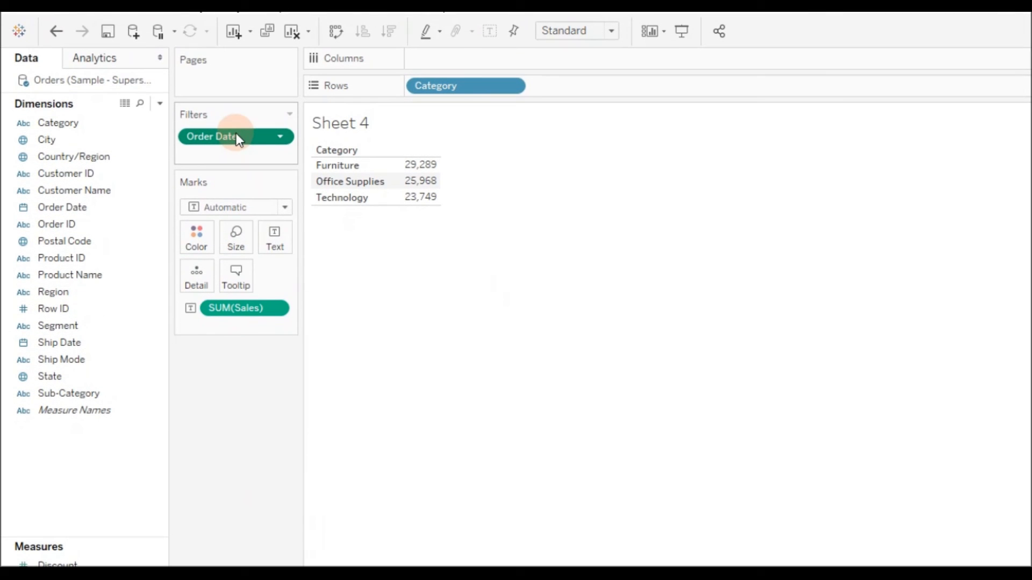
{"action": "double_click", "coordinate": [211, 136]}
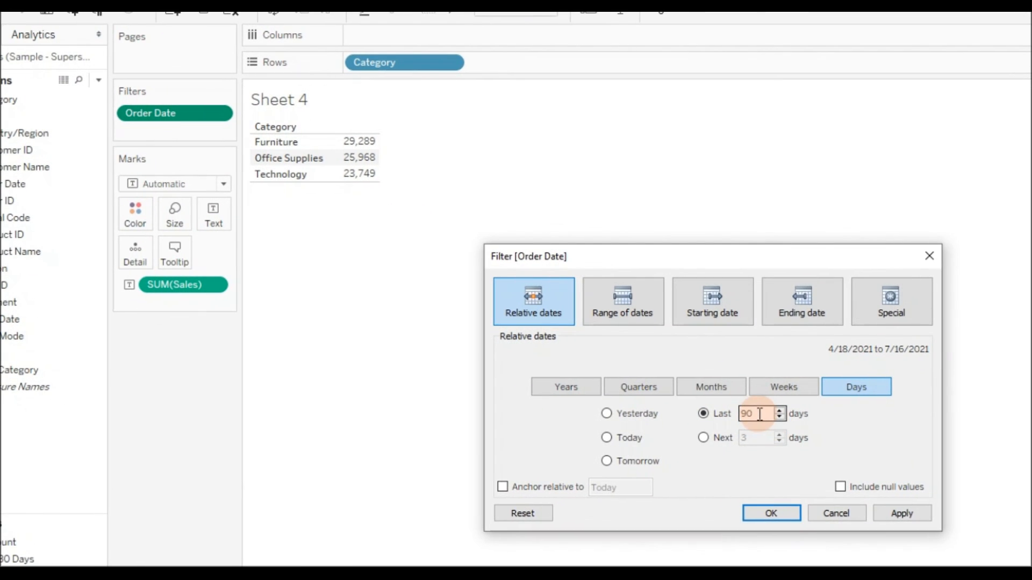
{"action": "type", "text": "60"}
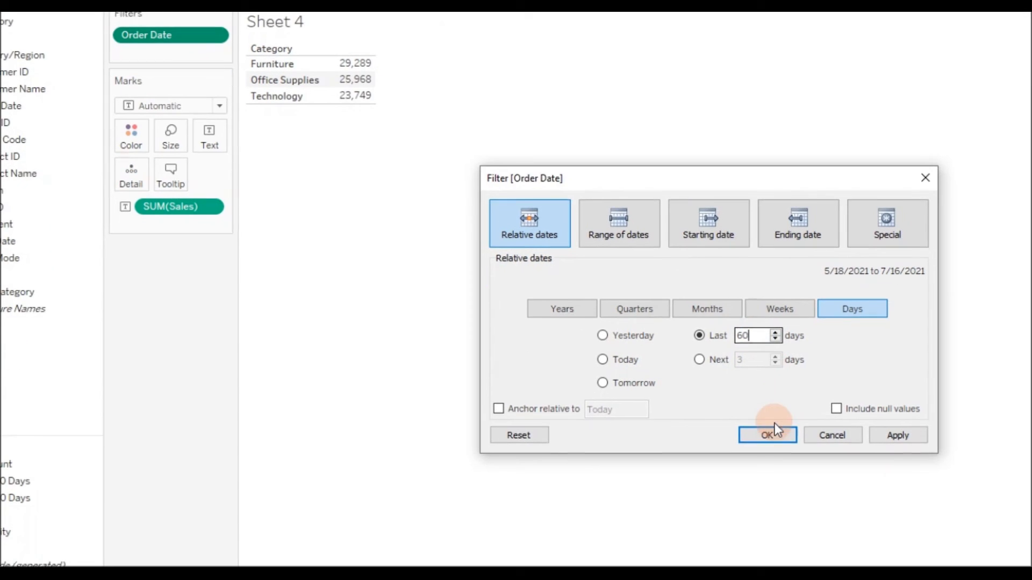
{"action": "left_click", "coordinate": [767, 435]}
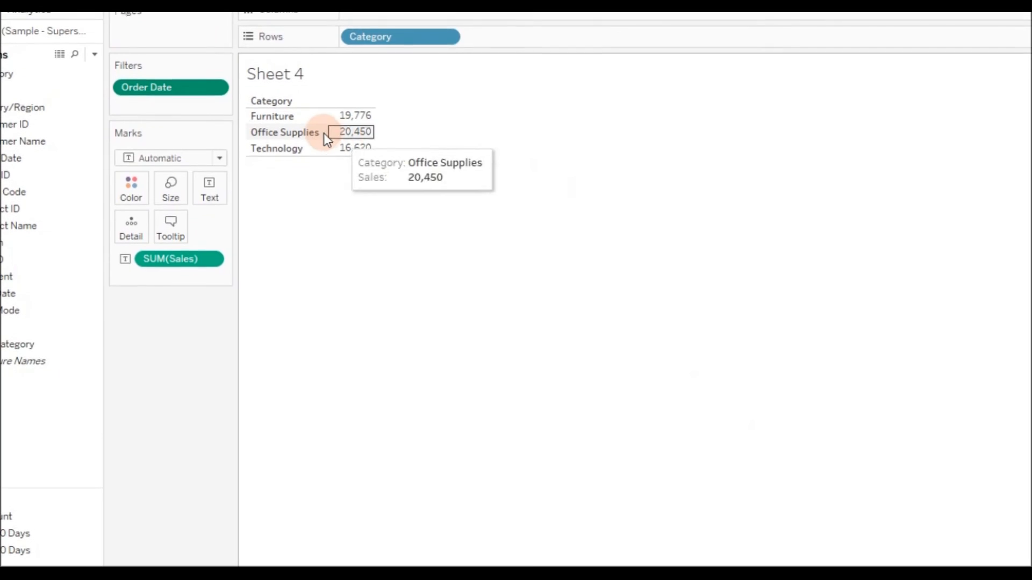
{"action": "left_click", "coordinate": [219, 539]}
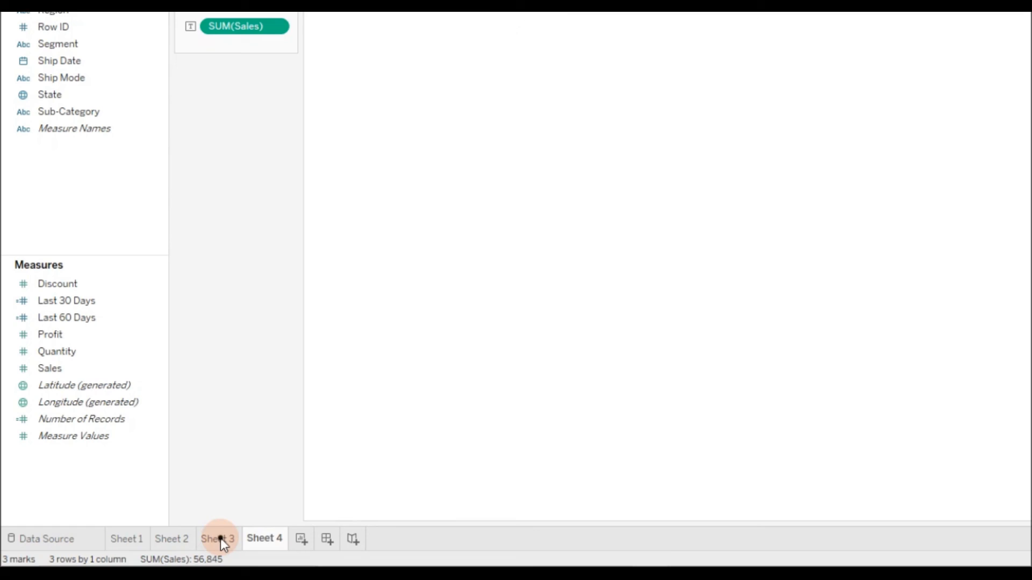
{"action": "left_click", "coordinate": [218, 538]}
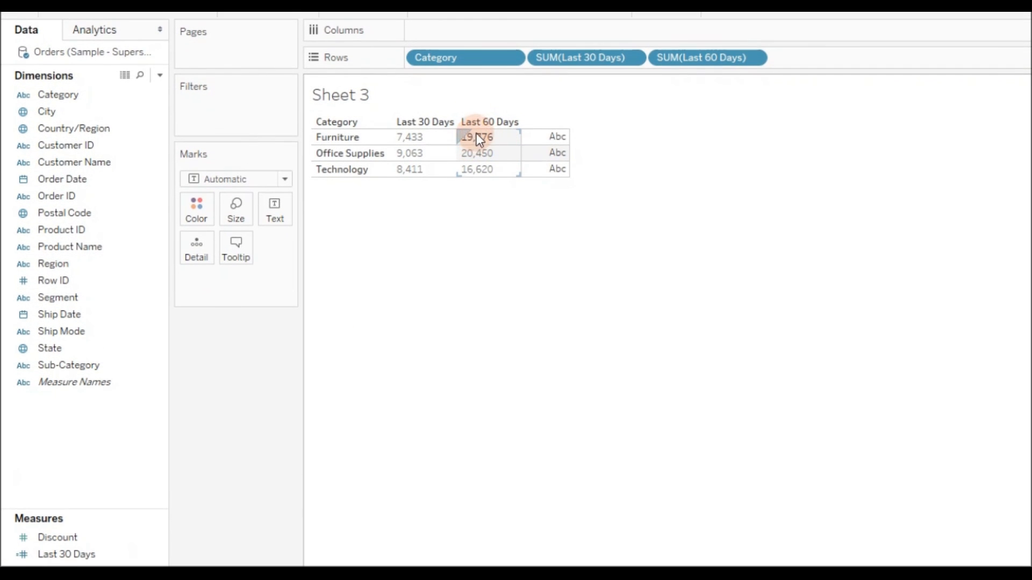